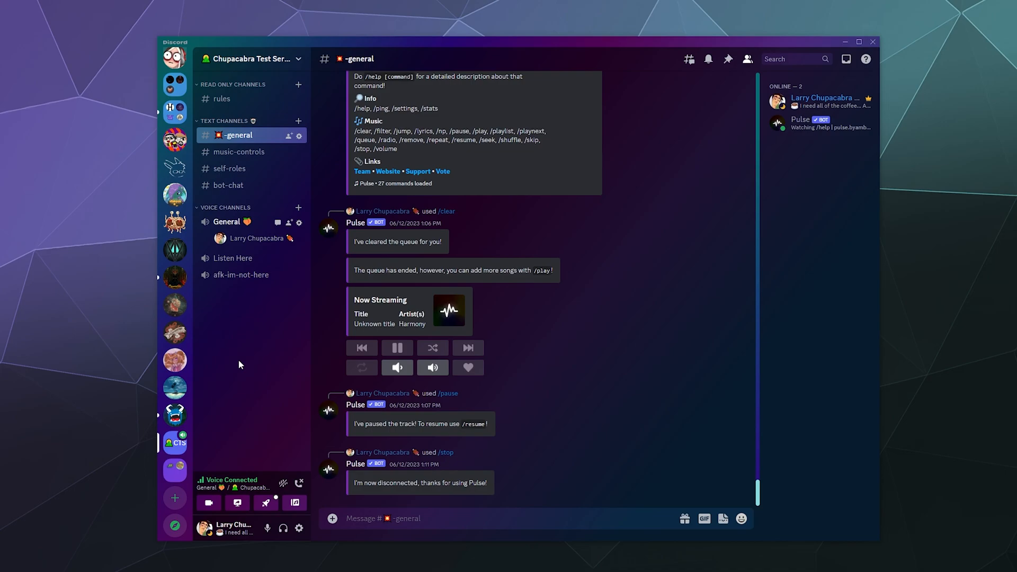
pyautogui.moveTo(298, 404)
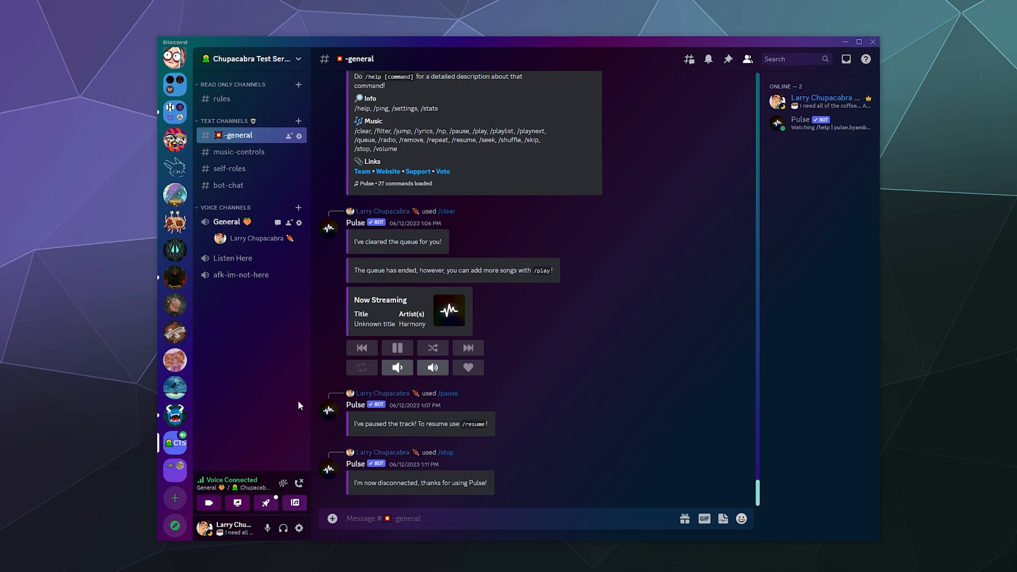
# Step: Rejoin the General voice channel, then open the soundboard and scroll through its sound groups
pyautogui.click(299, 483)
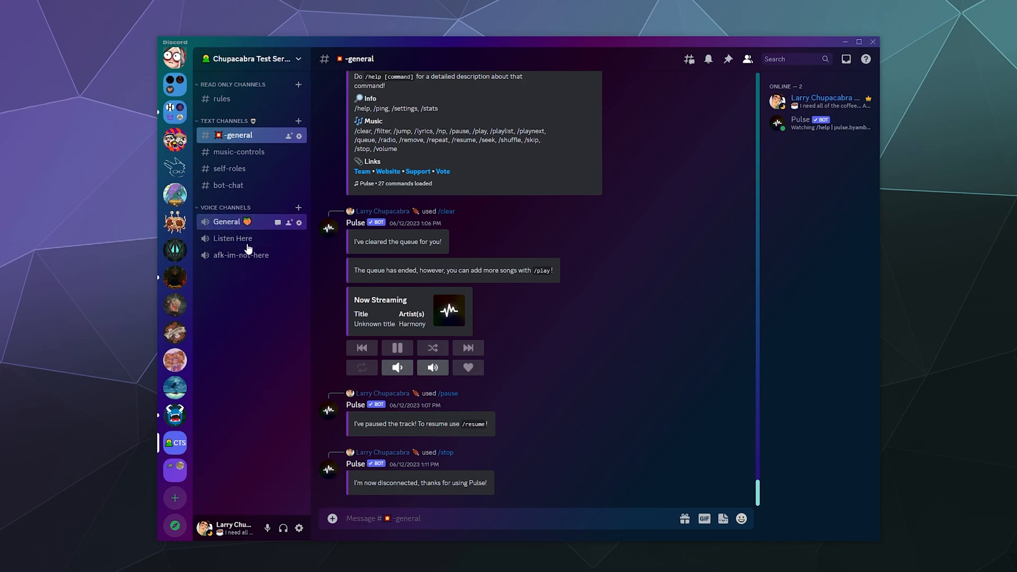
pyautogui.click(226, 221)
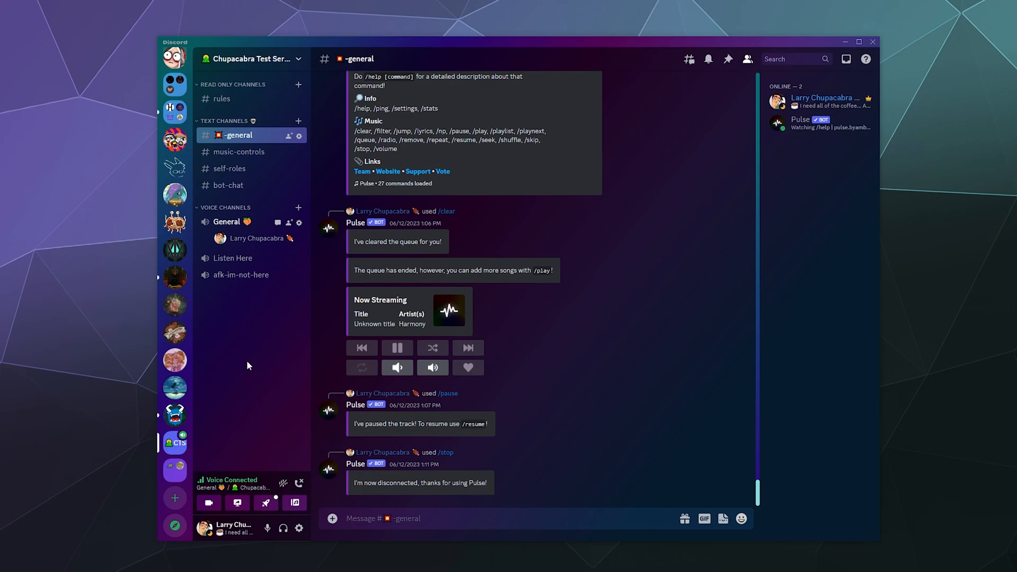
pyautogui.moveTo(283, 485)
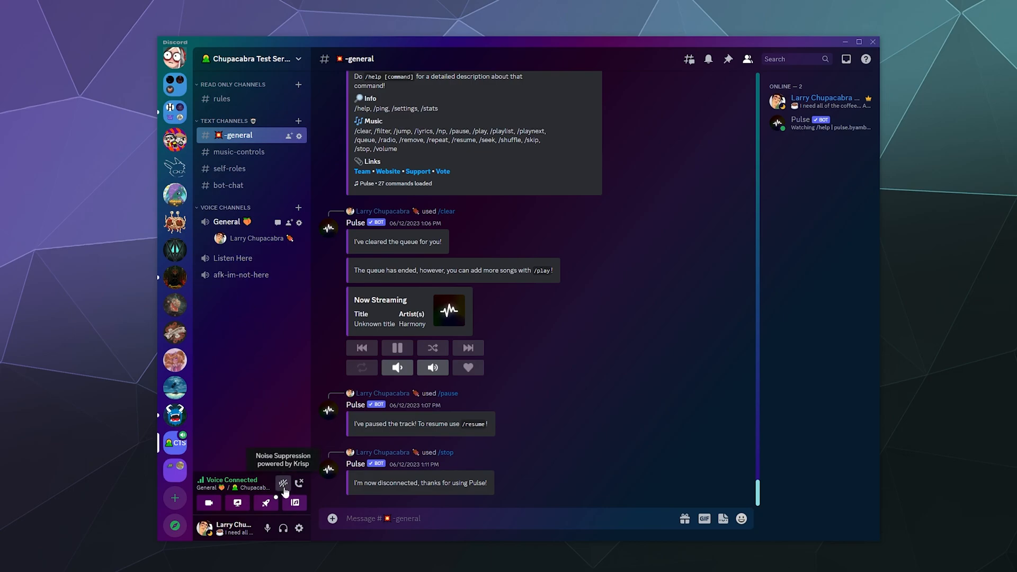
pyautogui.moveTo(294, 502)
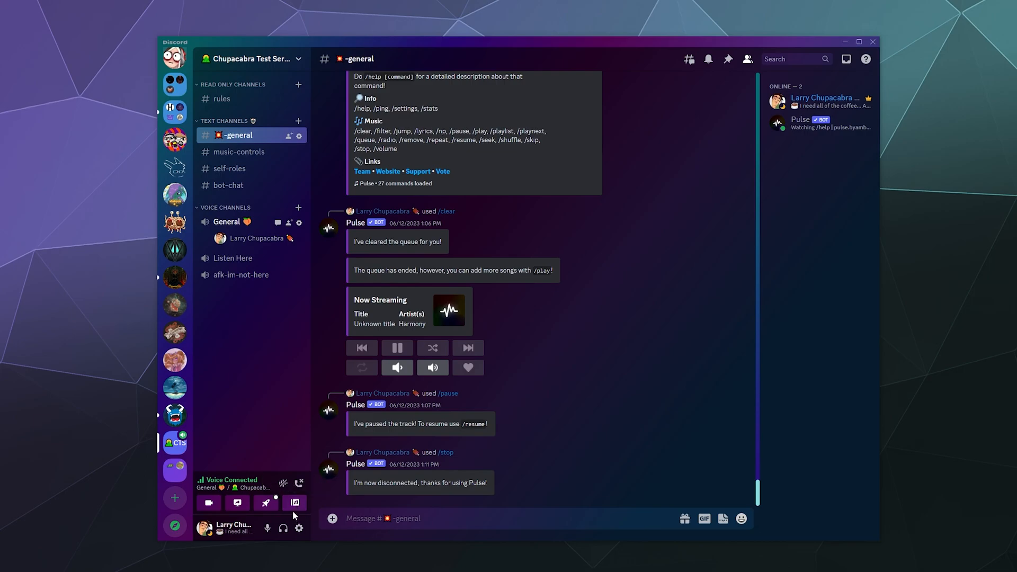
pyautogui.moveTo(293, 502)
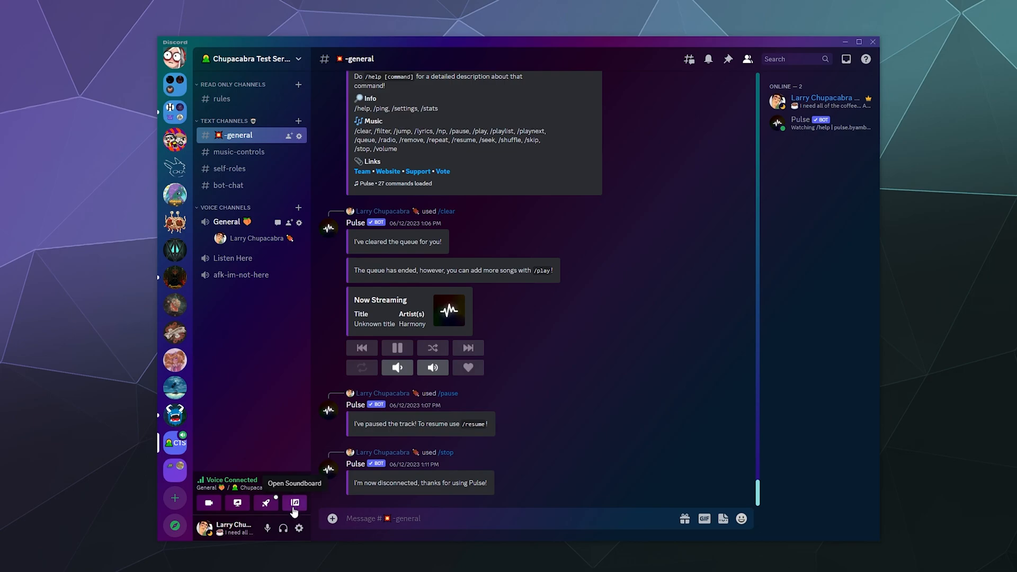
pyautogui.click(294, 503)
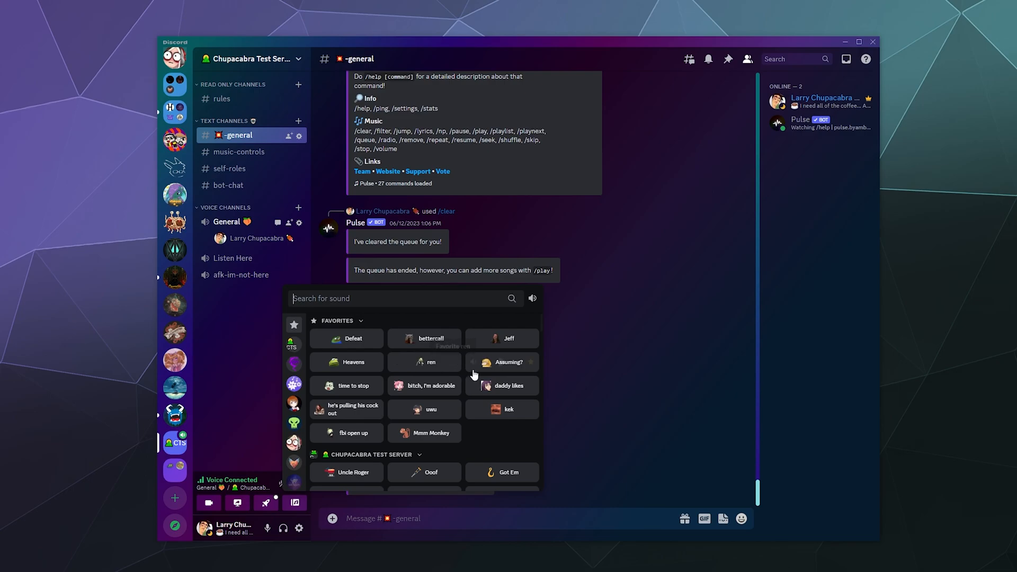
pyautogui.scroll(-3)
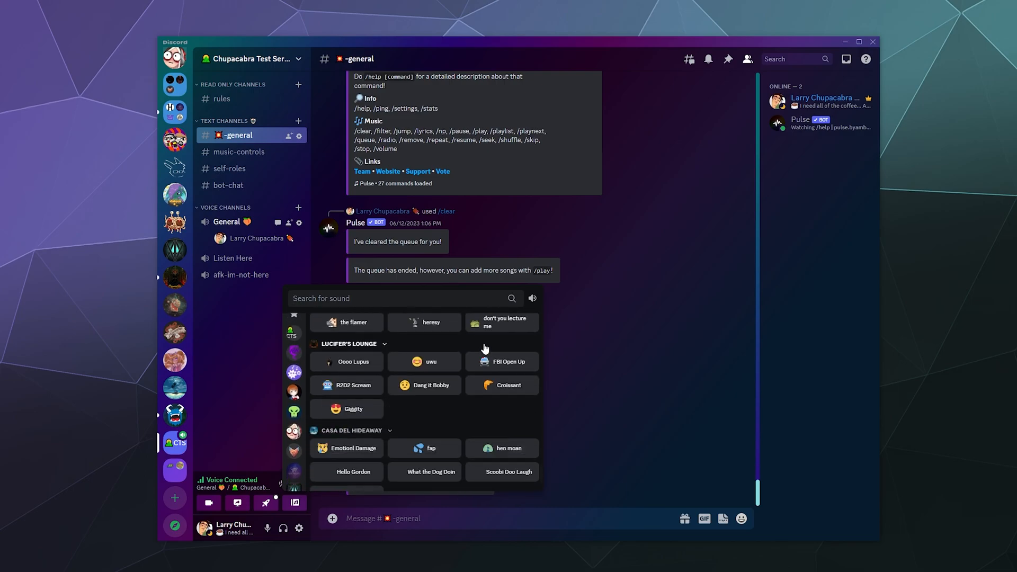
pyautogui.scroll(-3)
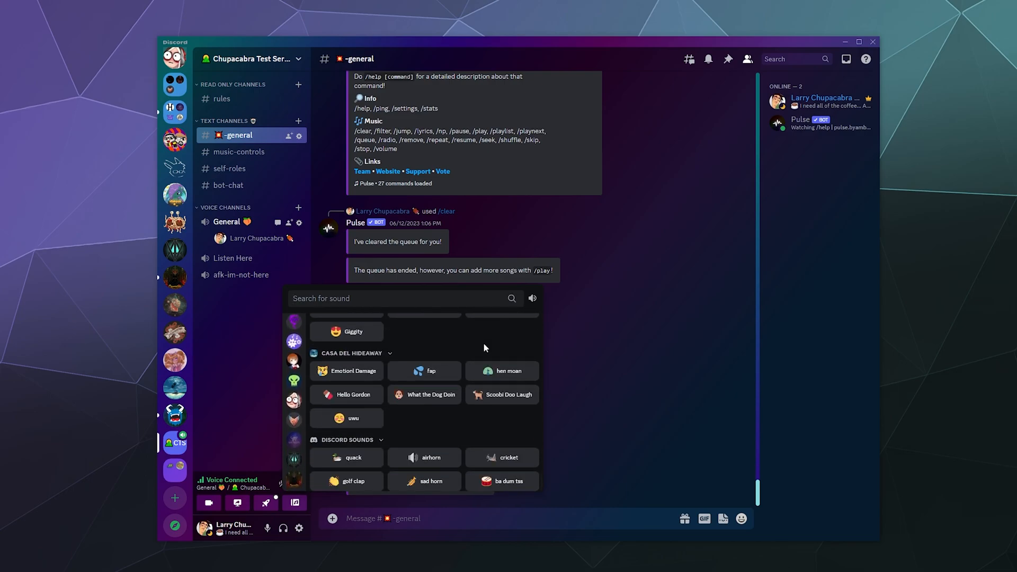
pyautogui.moveTo(464, 435)
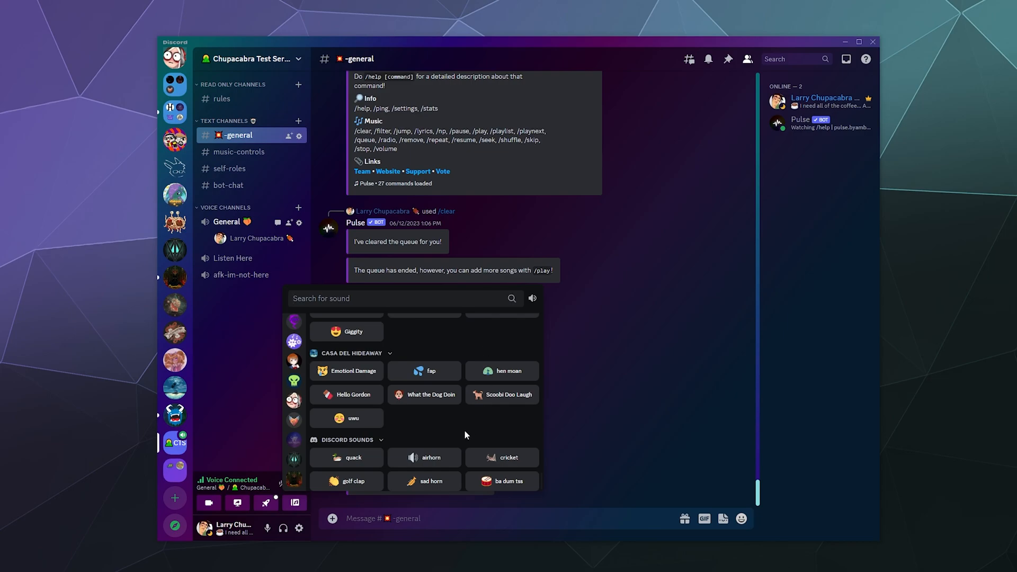
pyautogui.moveTo(444, 441)
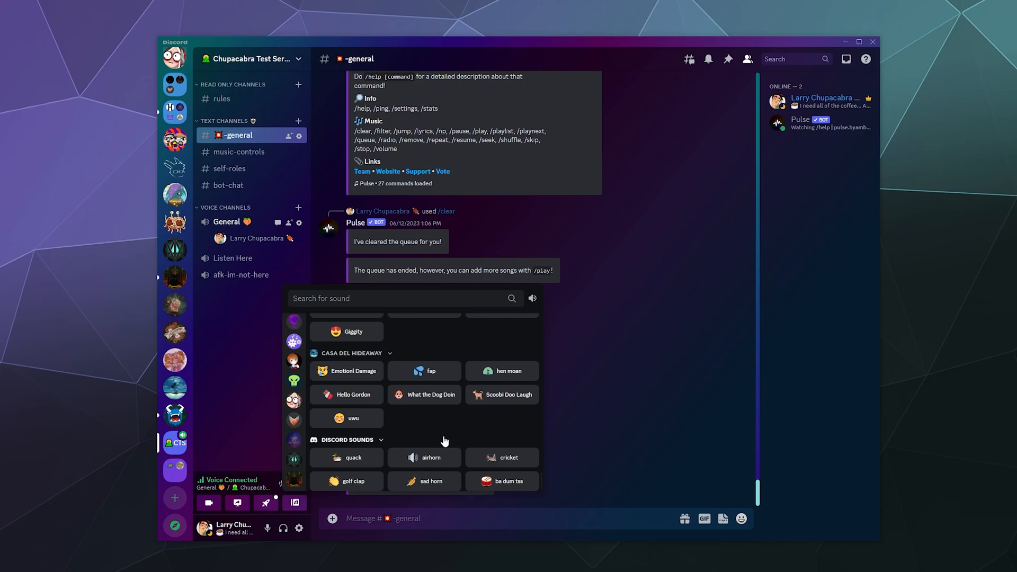
pyautogui.scroll(3)
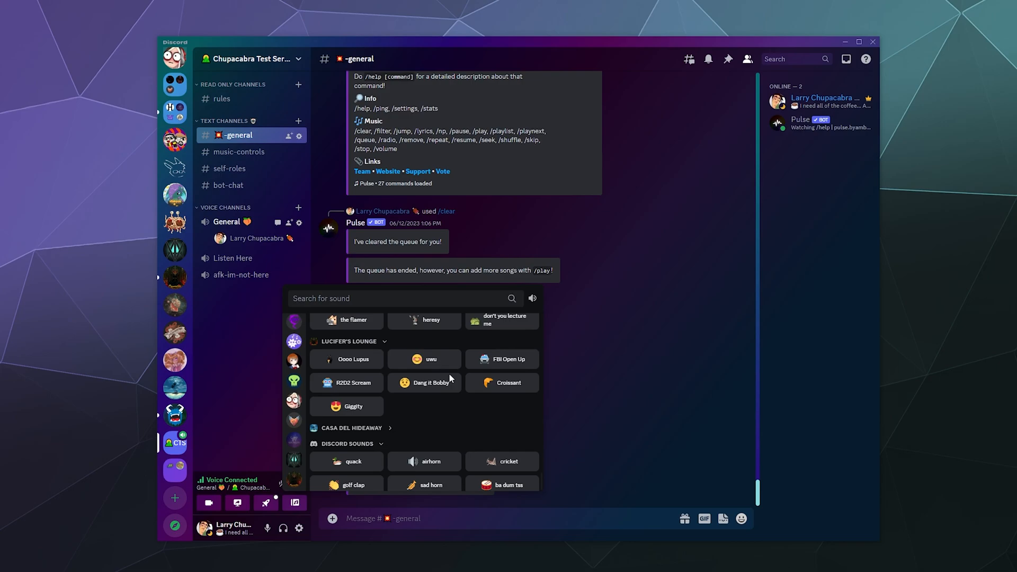
pyautogui.moveTo(346, 461)
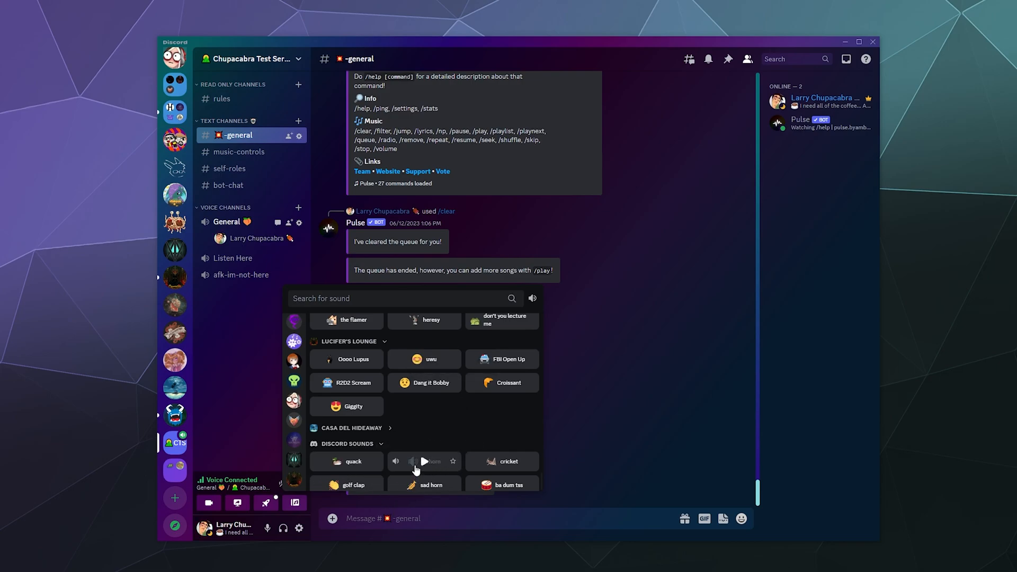
pyautogui.moveTo(457, 410)
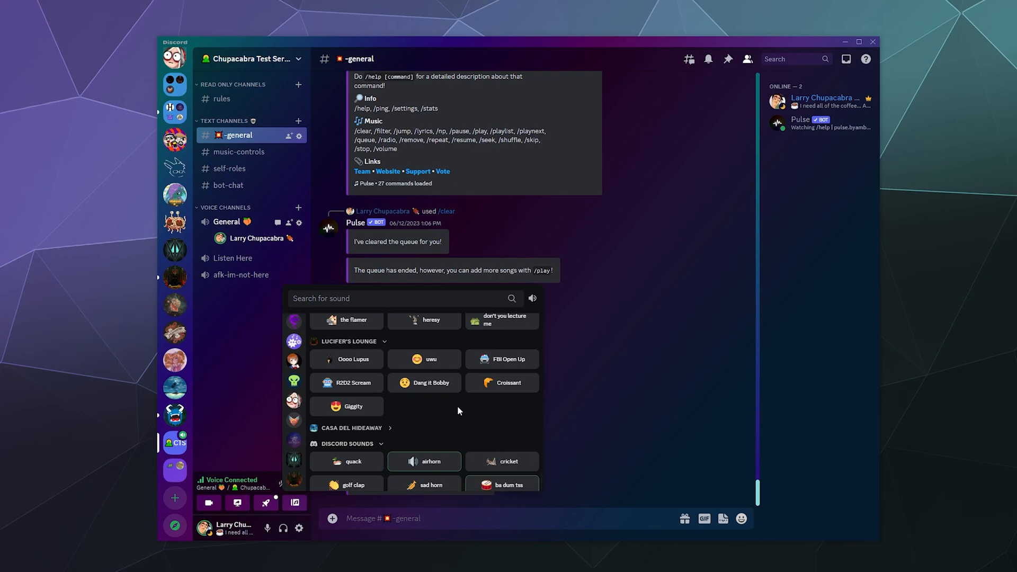
pyautogui.moveTo(447, 409)
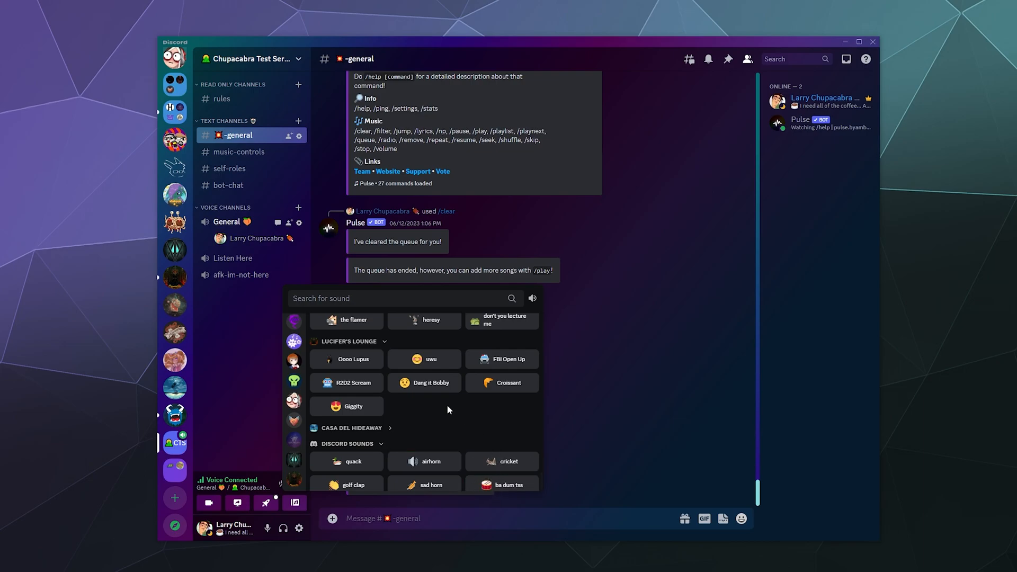
pyautogui.moveTo(421, 415)
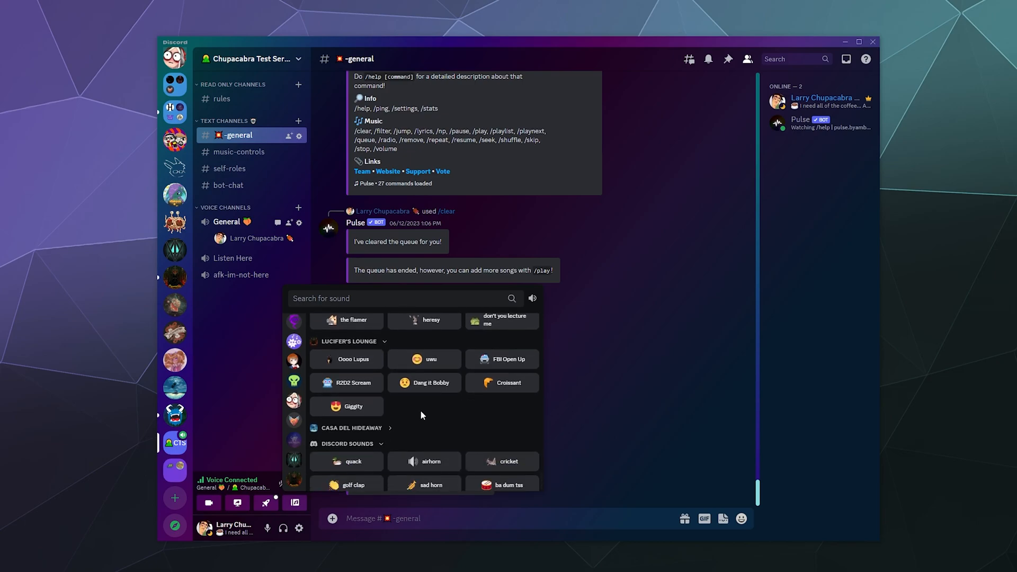
pyautogui.moveTo(420, 450)
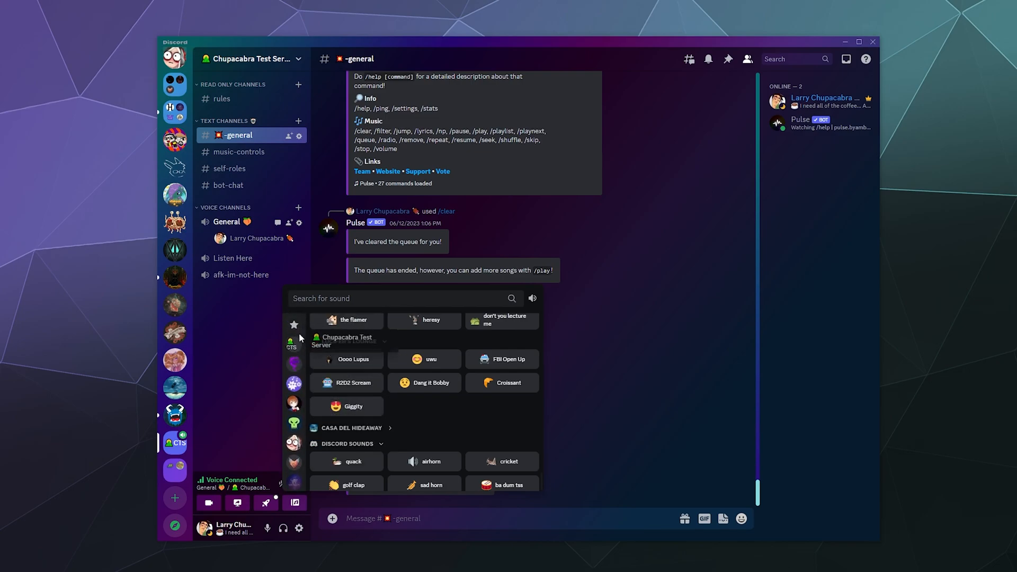
# Step: Jump back to the favorite sounds and scroll through the Chupacabra and Mystic Whisker groups
pyautogui.click(294, 324)
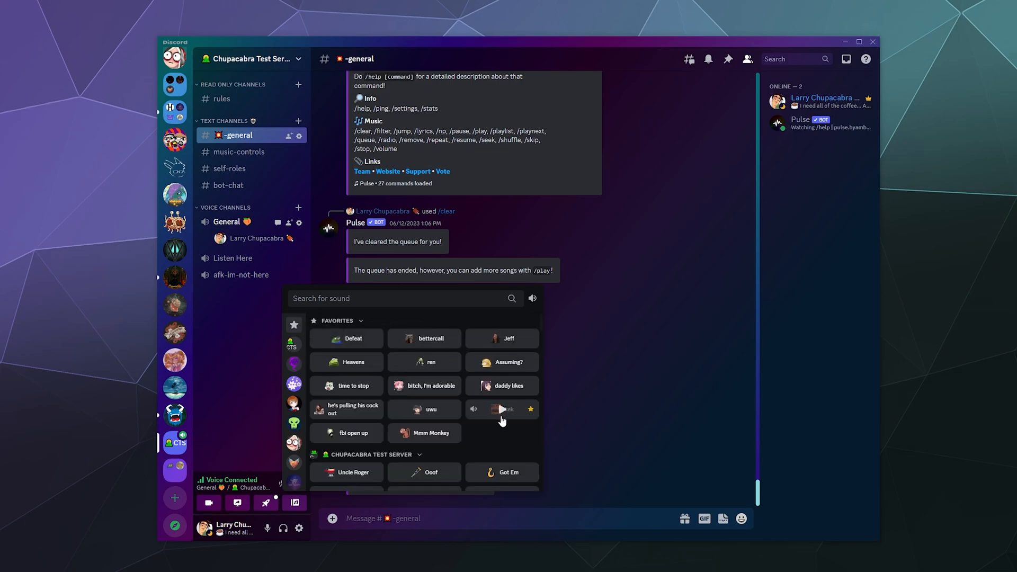
pyautogui.scroll(-3)
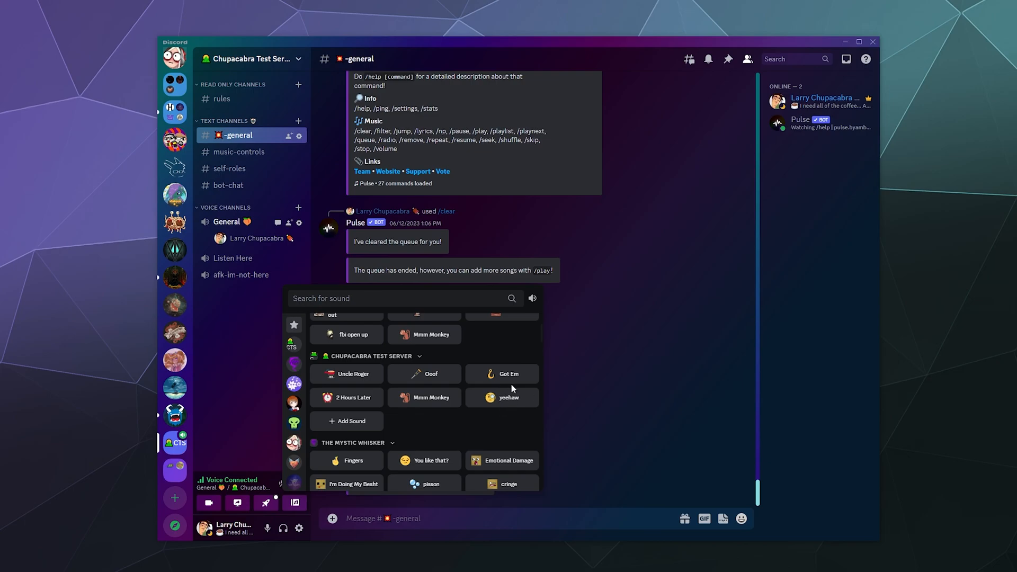
pyautogui.moveTo(505, 397)
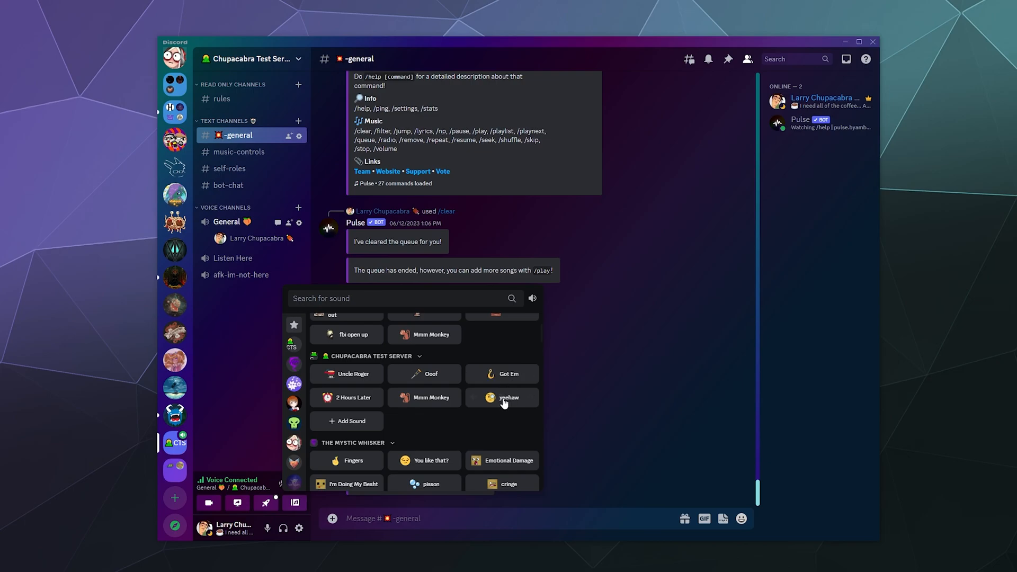
pyautogui.moveTo(501, 373)
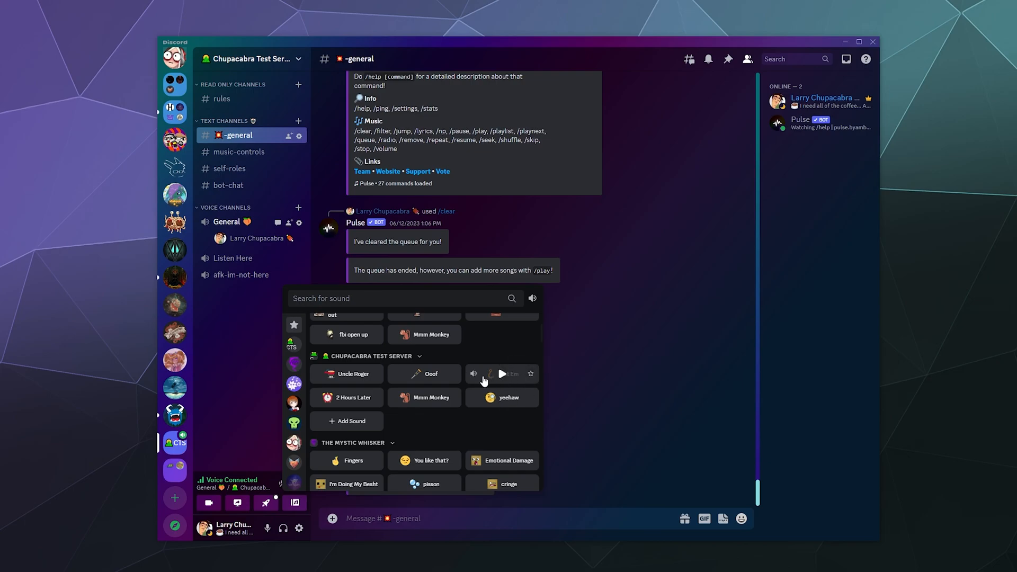
pyautogui.moveTo(473, 373)
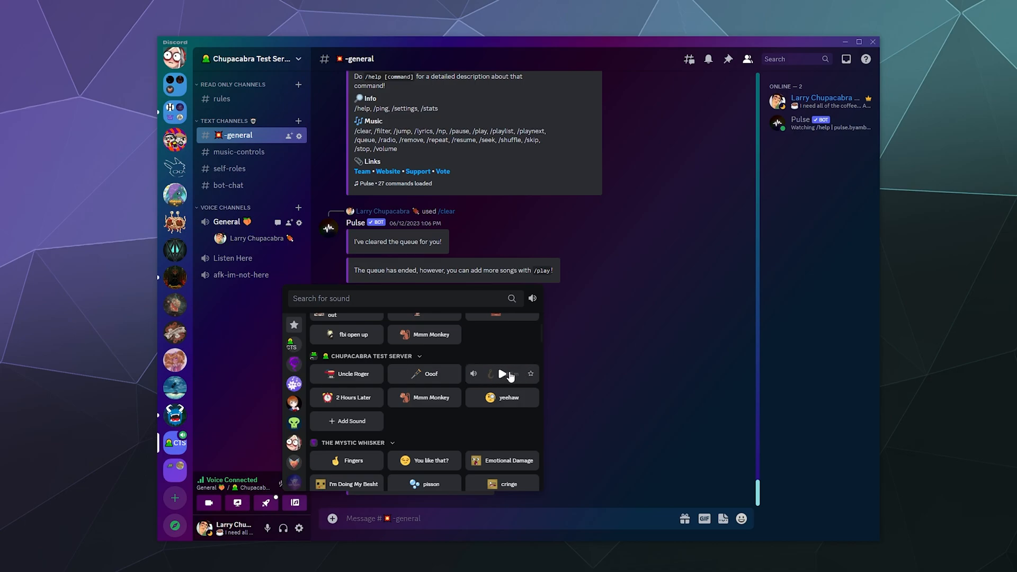
pyautogui.moveTo(531, 373)
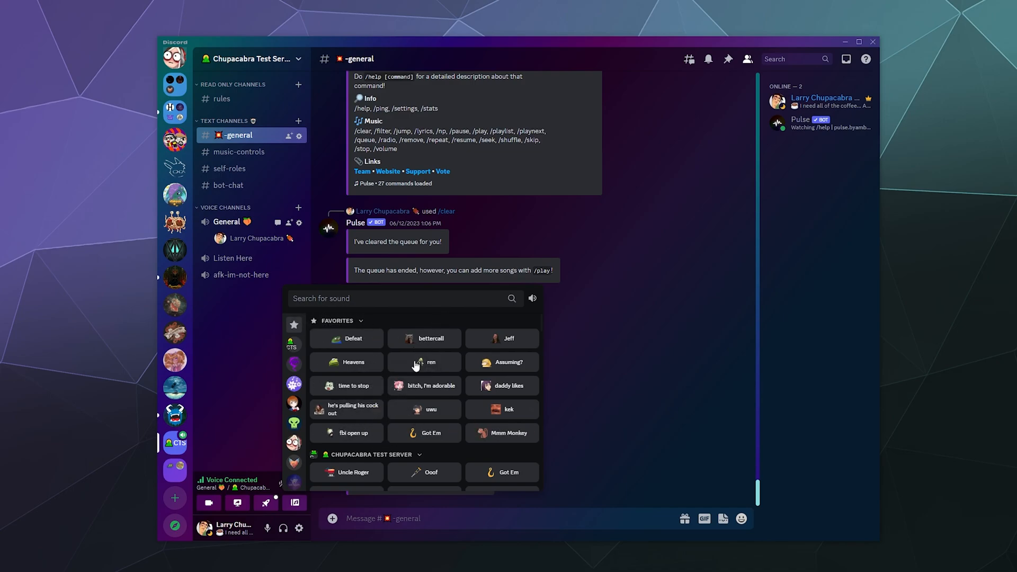
pyautogui.moveTo(435, 327)
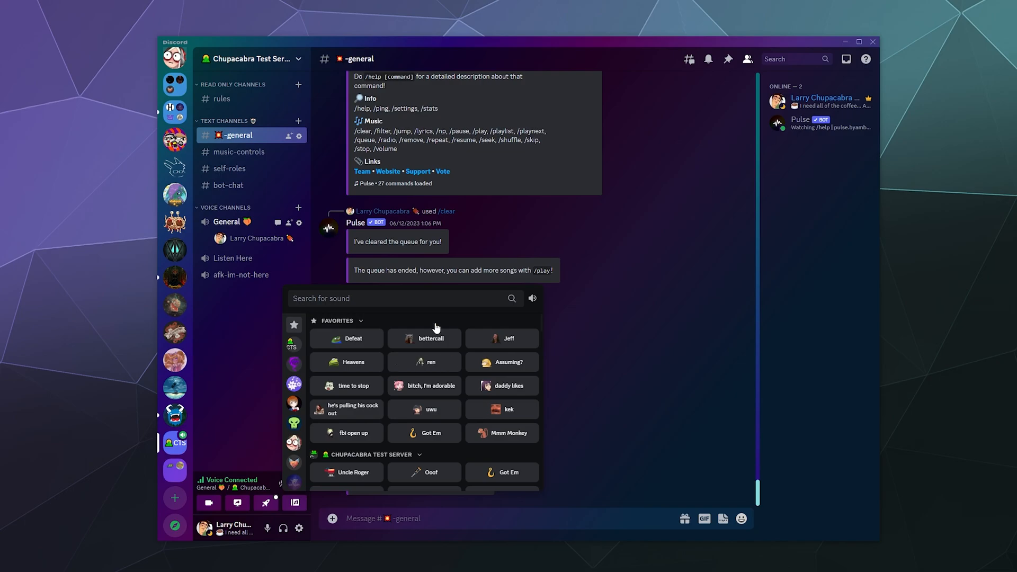
pyautogui.moveTo(414, 298)
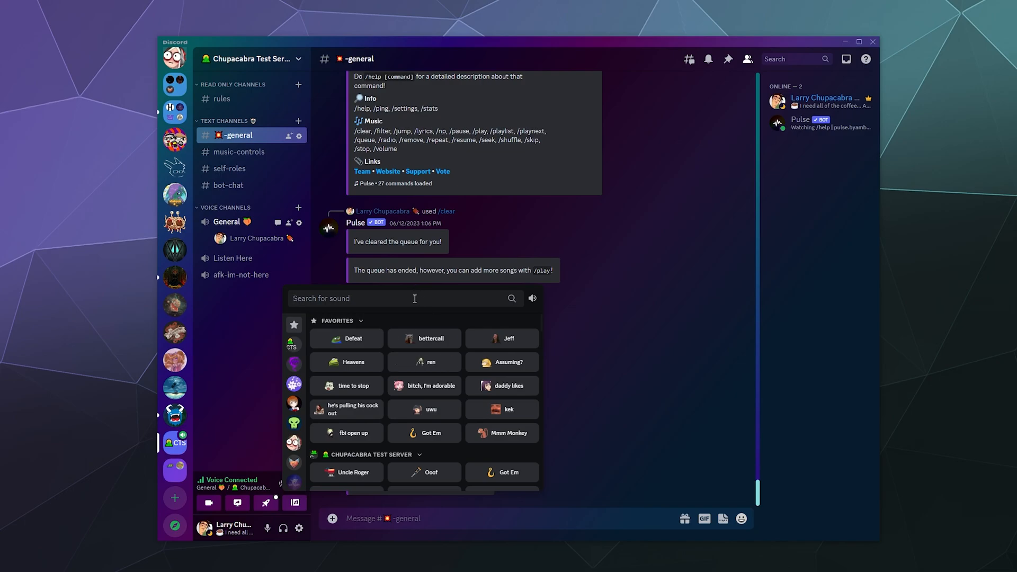
pyautogui.write('better')
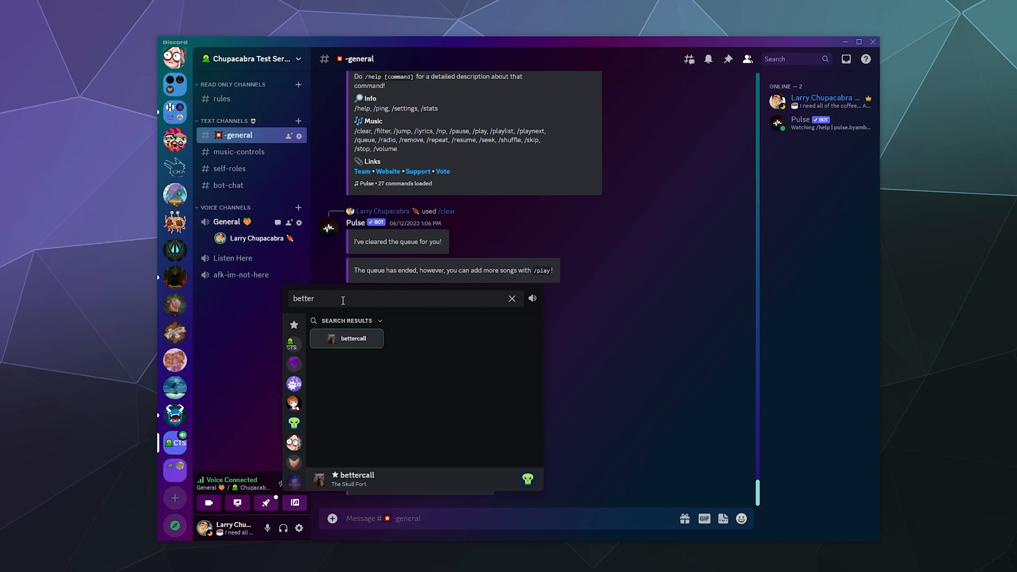
pyautogui.click(512, 298)
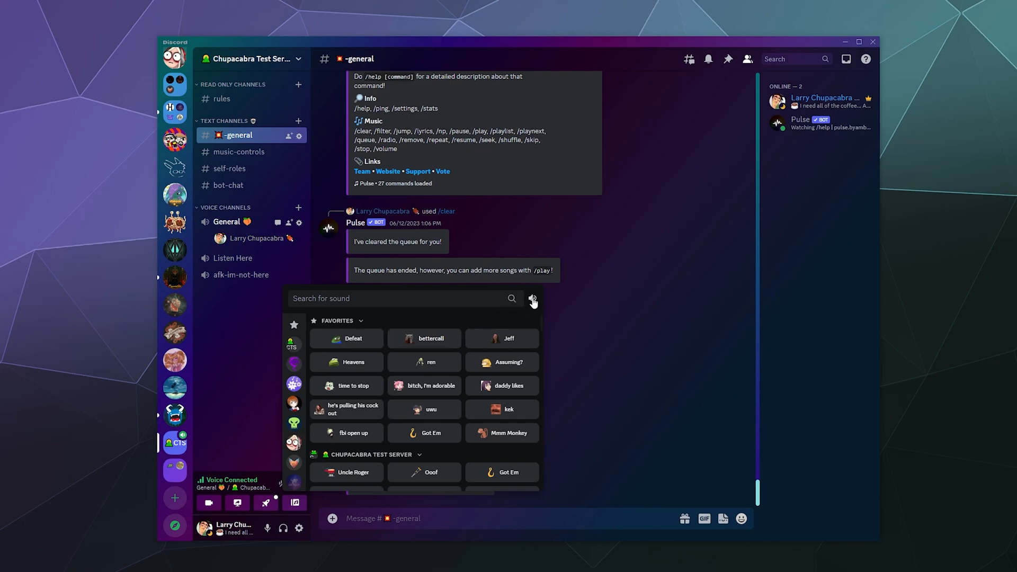
# Step: Reveal the Soundboard Volume slider, which is set fairly low
pyautogui.click(531, 299)
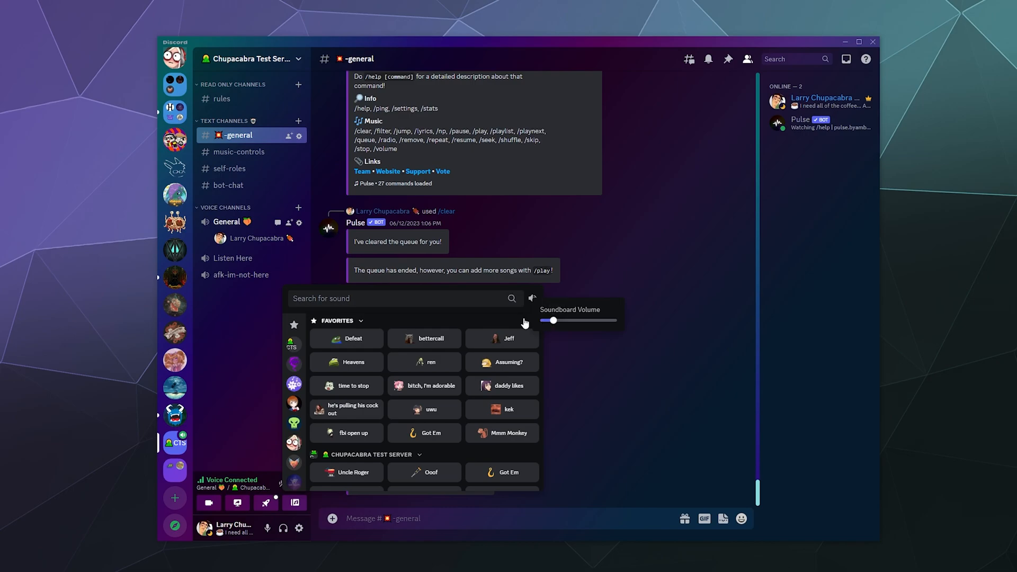
pyautogui.moveTo(518, 323)
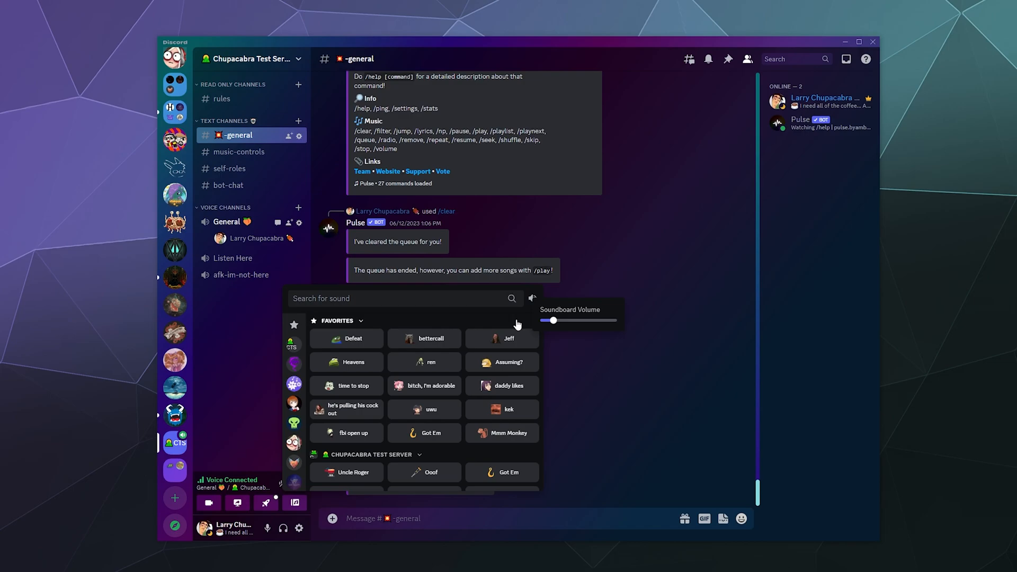
pyautogui.moveTo(512, 326)
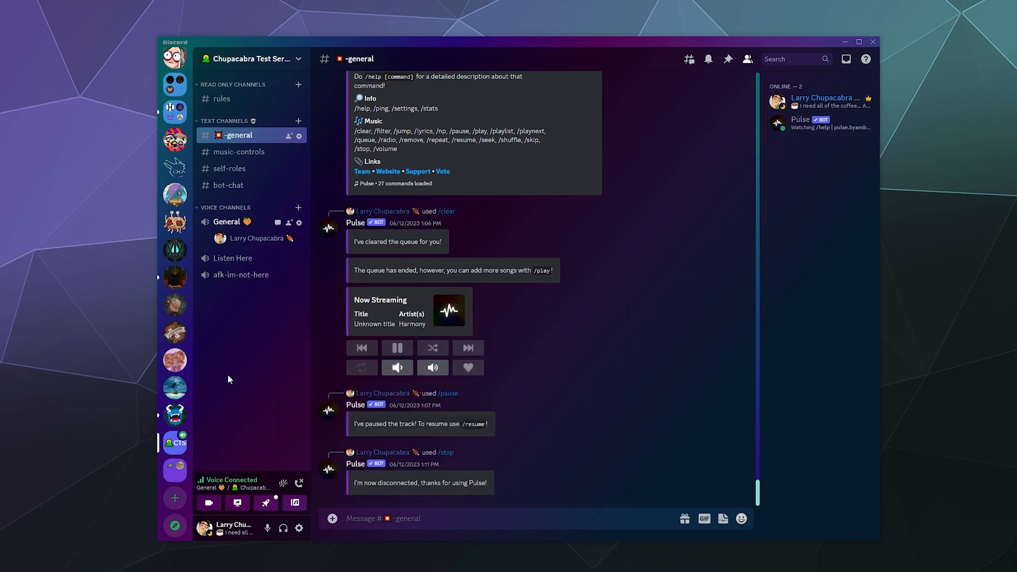
pyautogui.moveTo(282, 382)
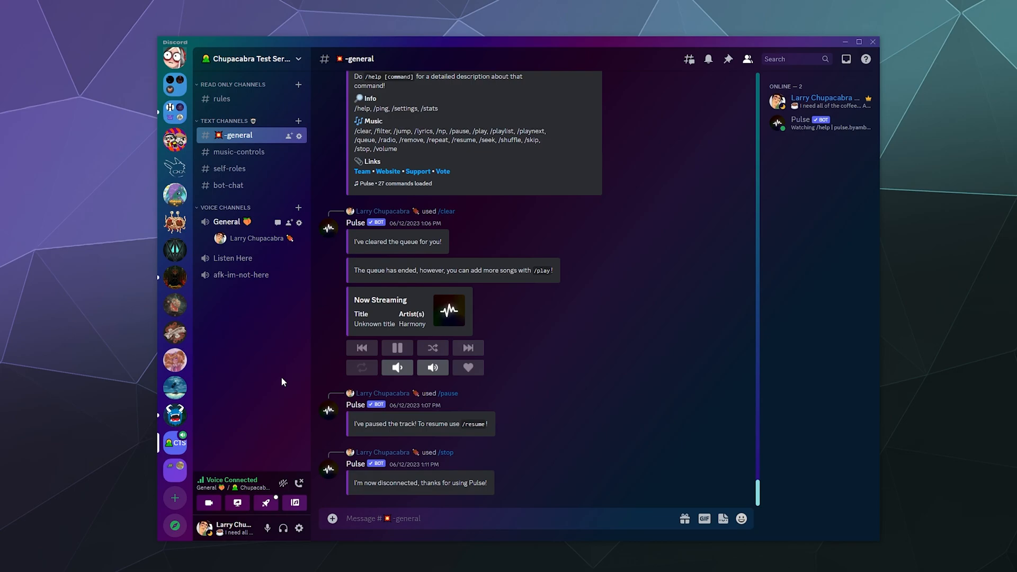
pyautogui.moveTo(228, 222)
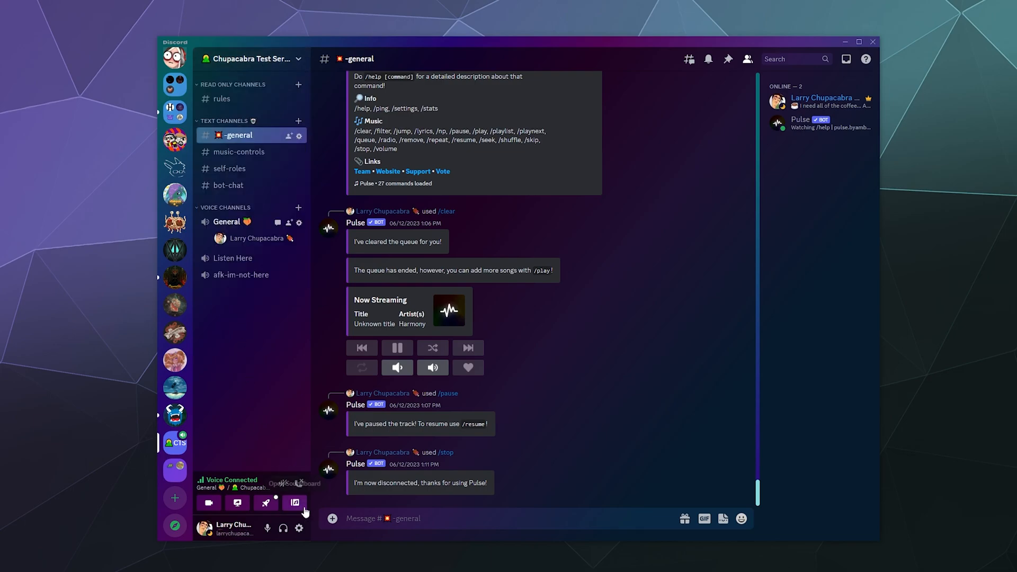
# Step: Reopen the soundboard, listing favorites and the Chupacabra Test Server sounds
pyautogui.click(295, 503)
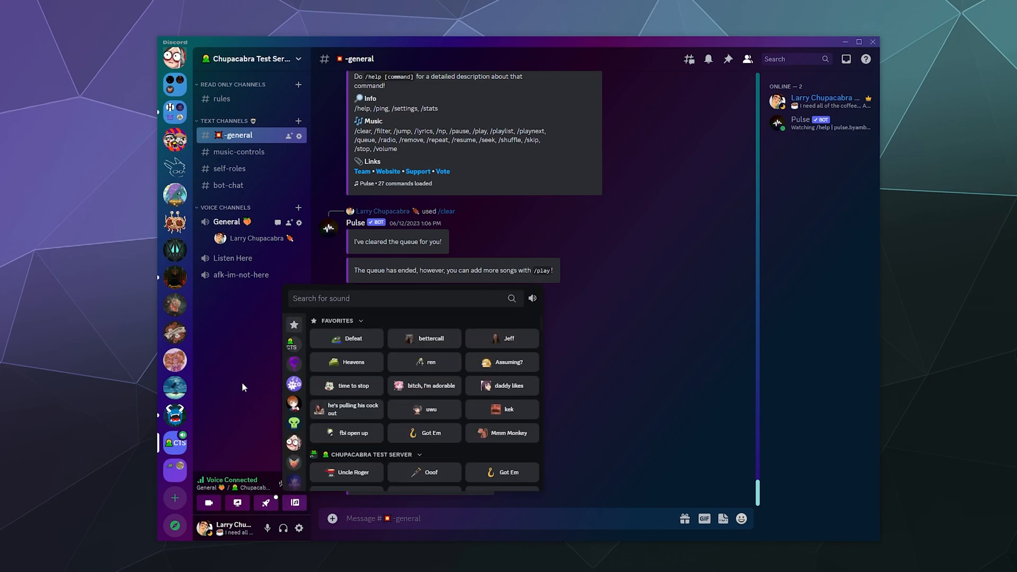
# Step: Scroll the soundboard past Add Sound to The Mystic Whisker section
pyautogui.scroll(-3)
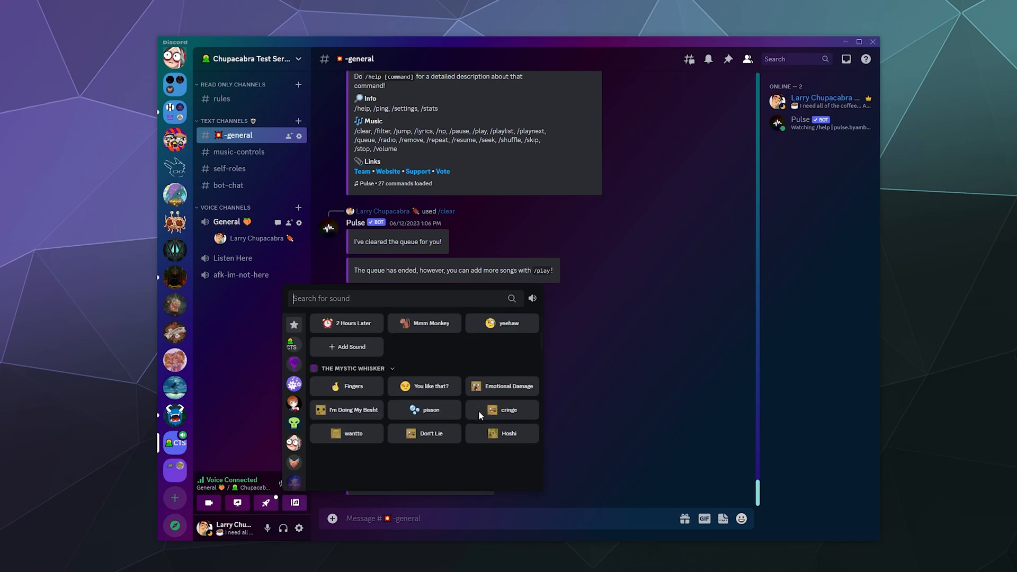
pyautogui.scroll(-3)
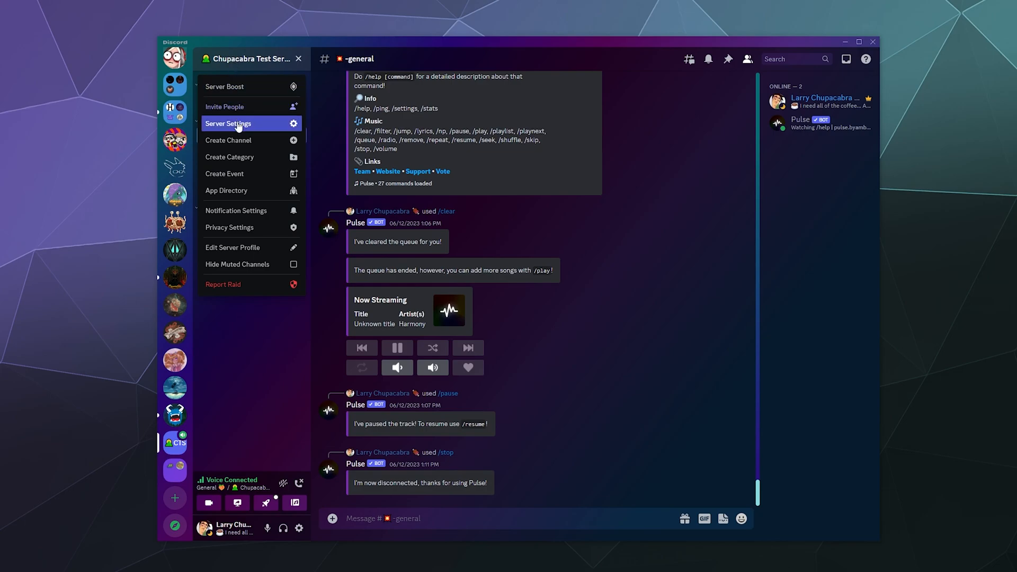
# Step: Delete the yeehaw sound in the Chupacabra Test Server's Soundboard settings
pyautogui.click(228, 123)
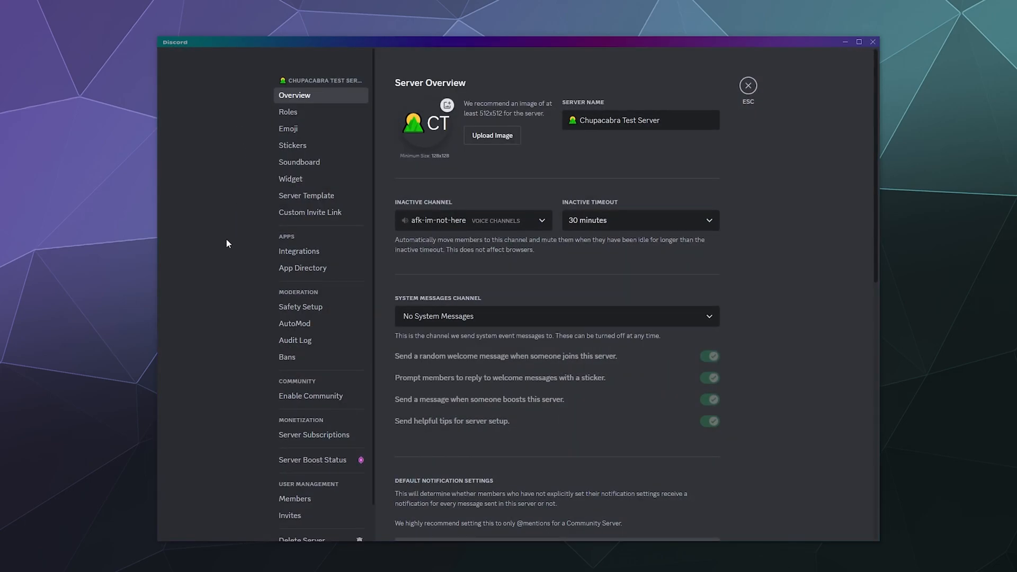
pyautogui.click(299, 161)
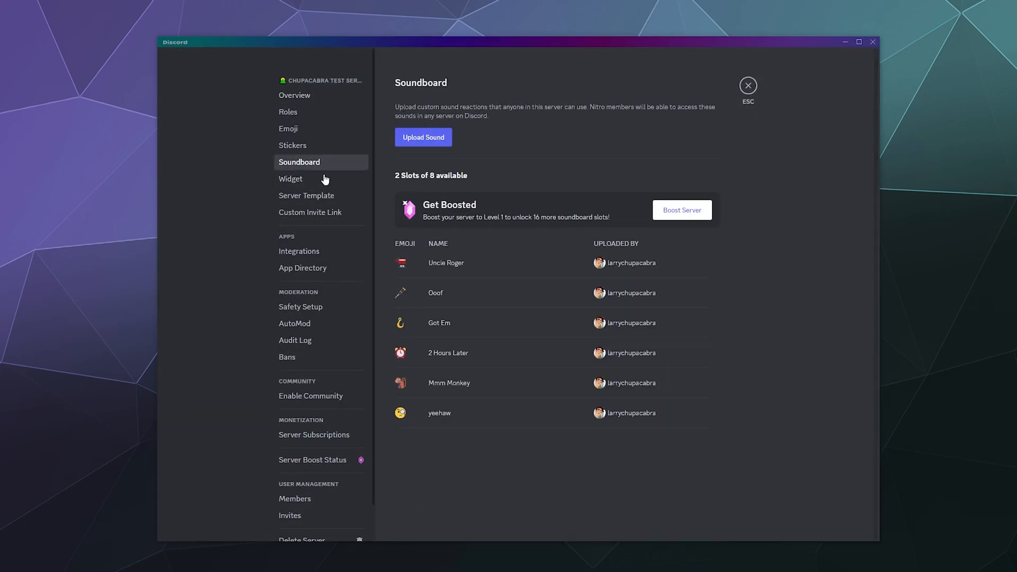
pyautogui.moveTo(526, 361)
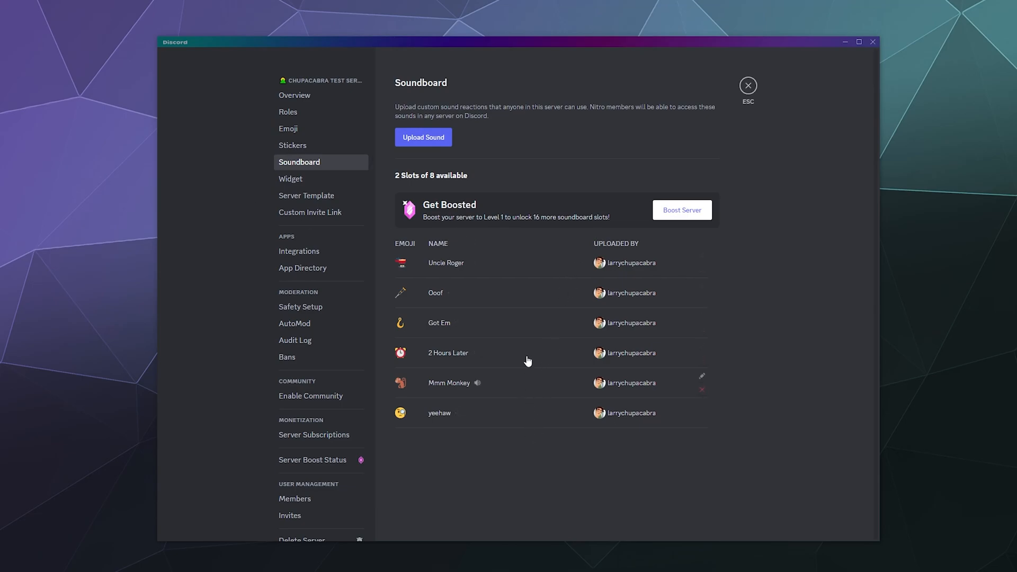
pyautogui.click(701, 390)
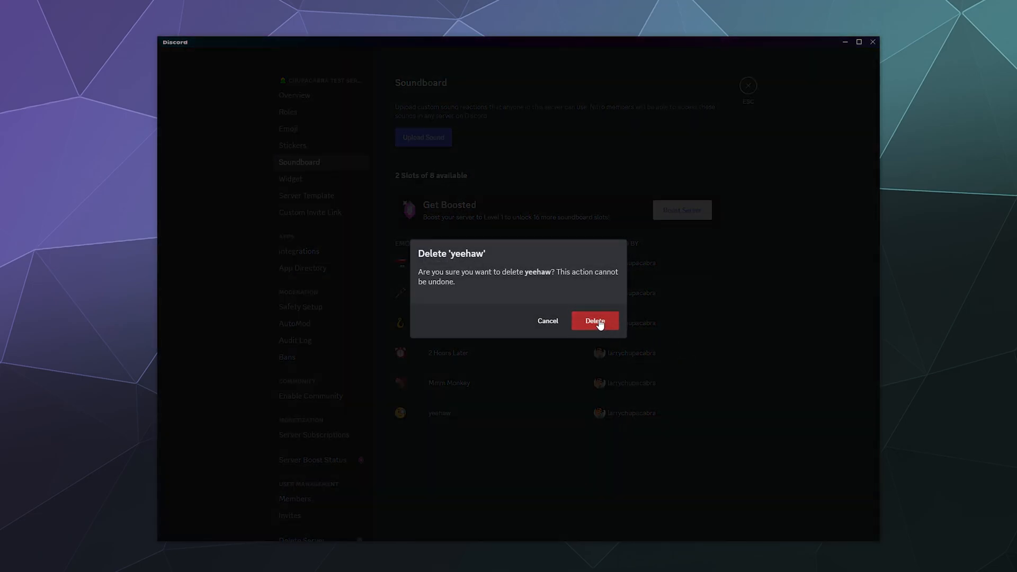
pyautogui.click(593, 320)
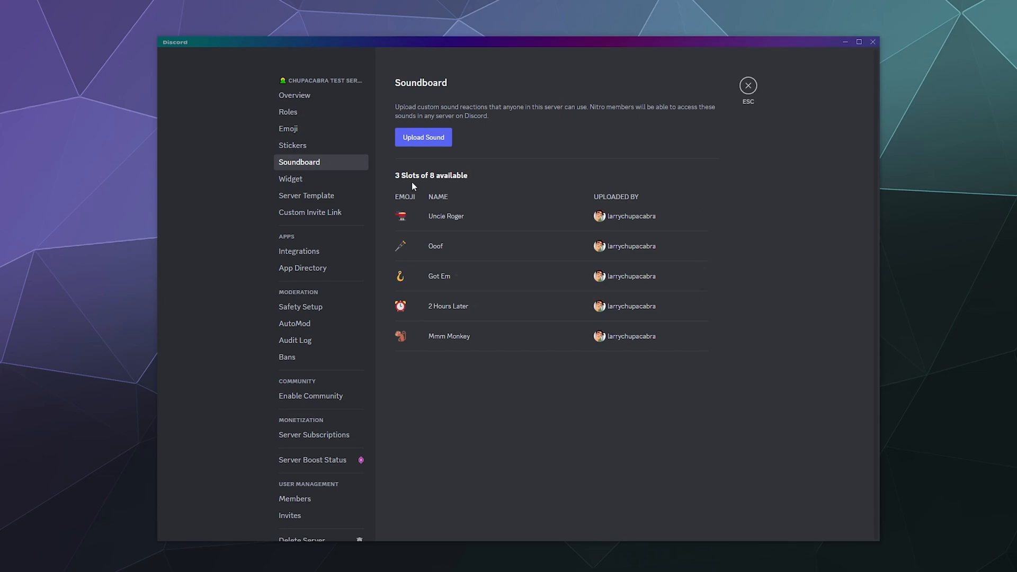
pyautogui.moveTo(423, 136)
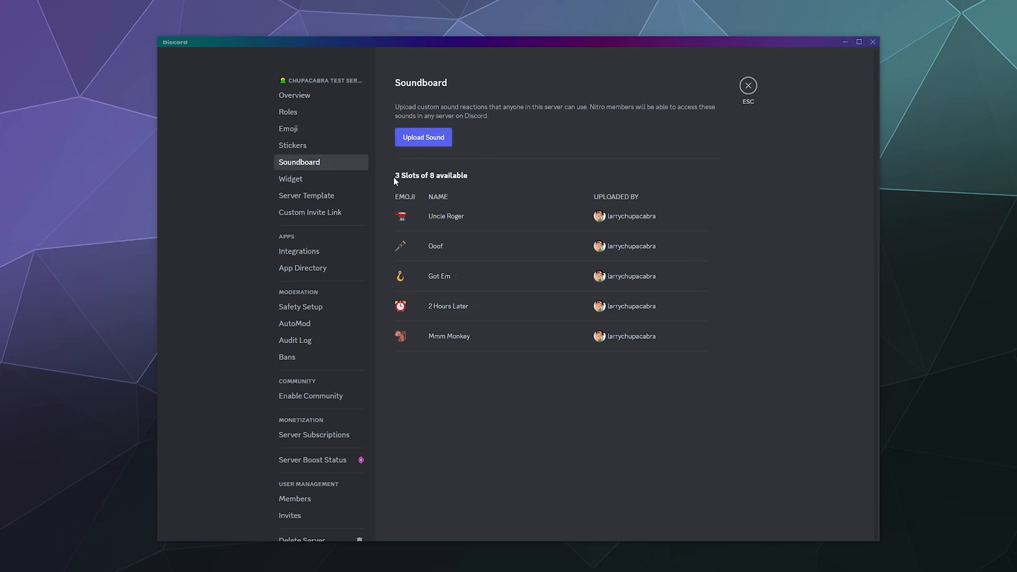
pyautogui.moveTo(503, 174)
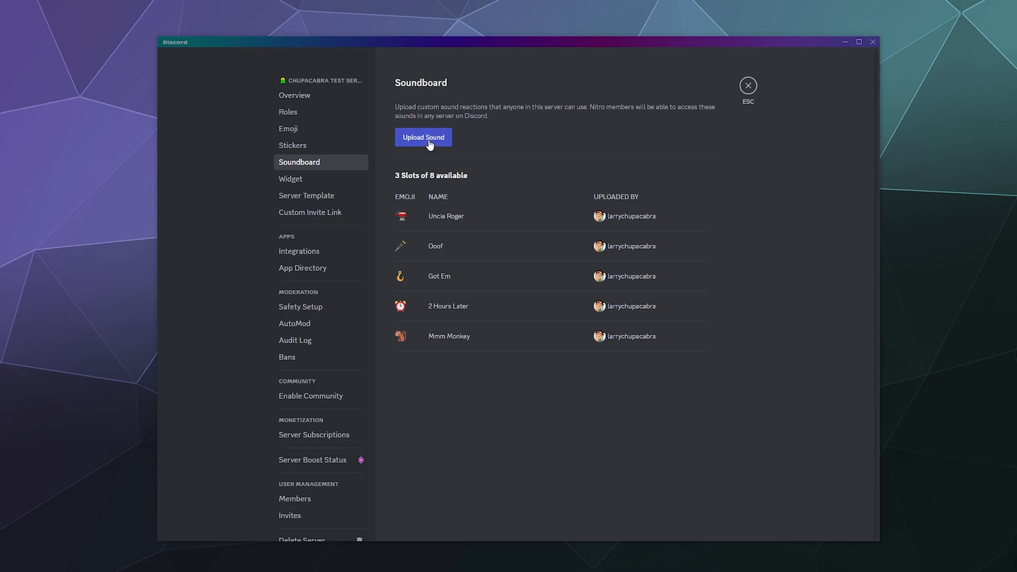
# Step: Start a new upload, bringing up the empty Upload a Sound dialog
pyautogui.click(422, 137)
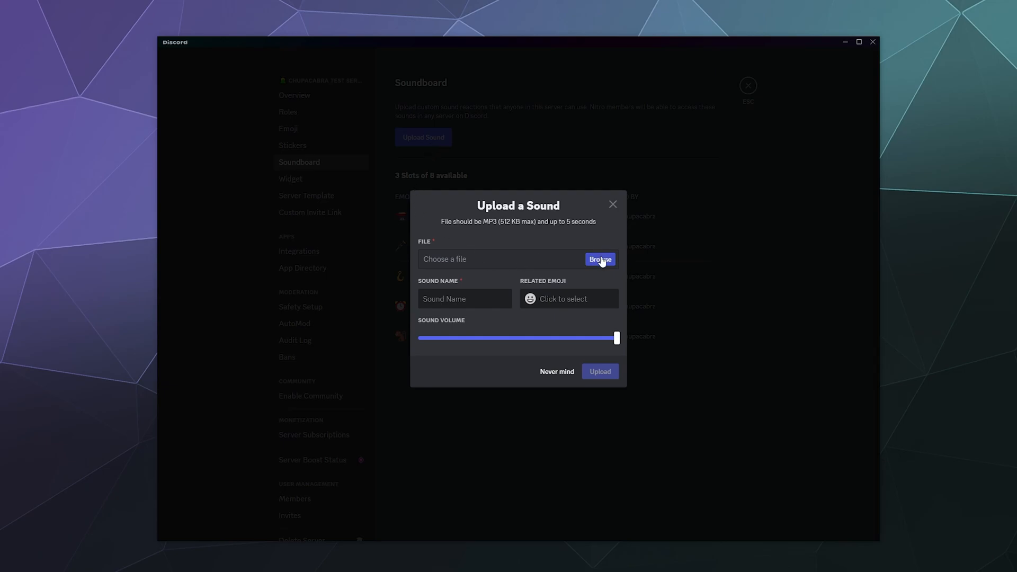
# Step: Load the Record Scratch MP3 from the Share Sounds 5 folder into the upload form
pyautogui.click(598, 259)
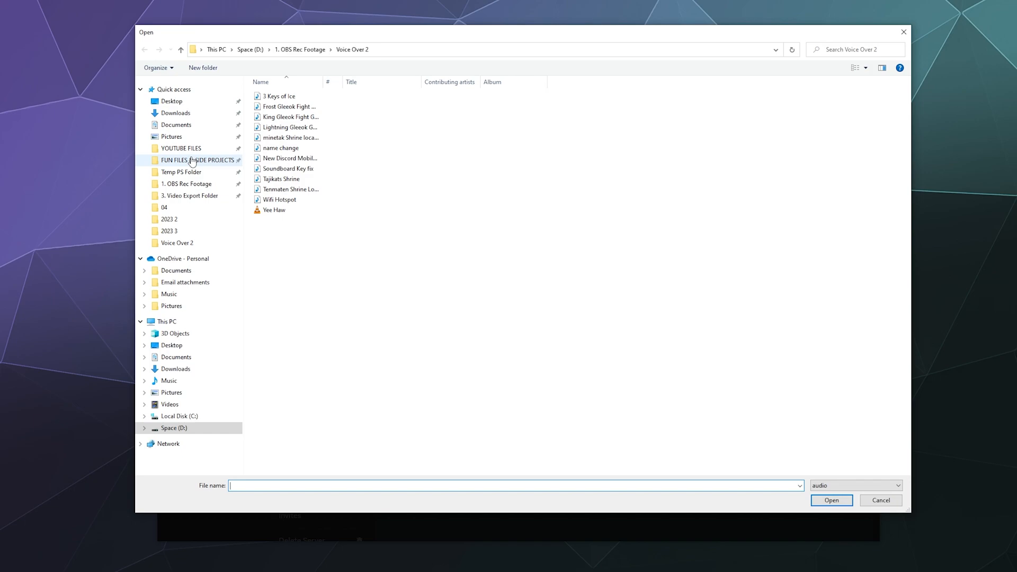
pyautogui.moveTo(187, 137)
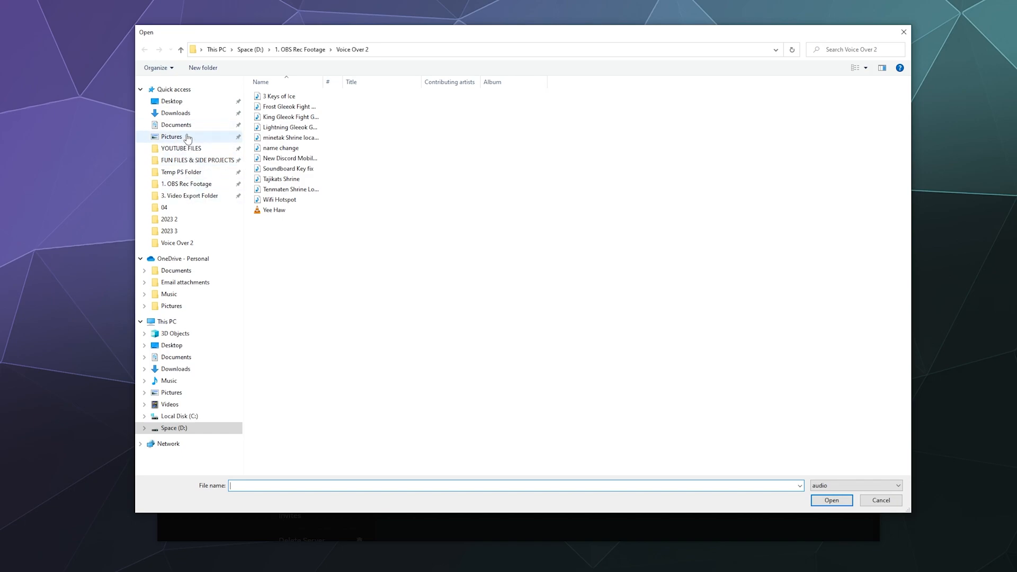
pyautogui.moveTo(186, 172)
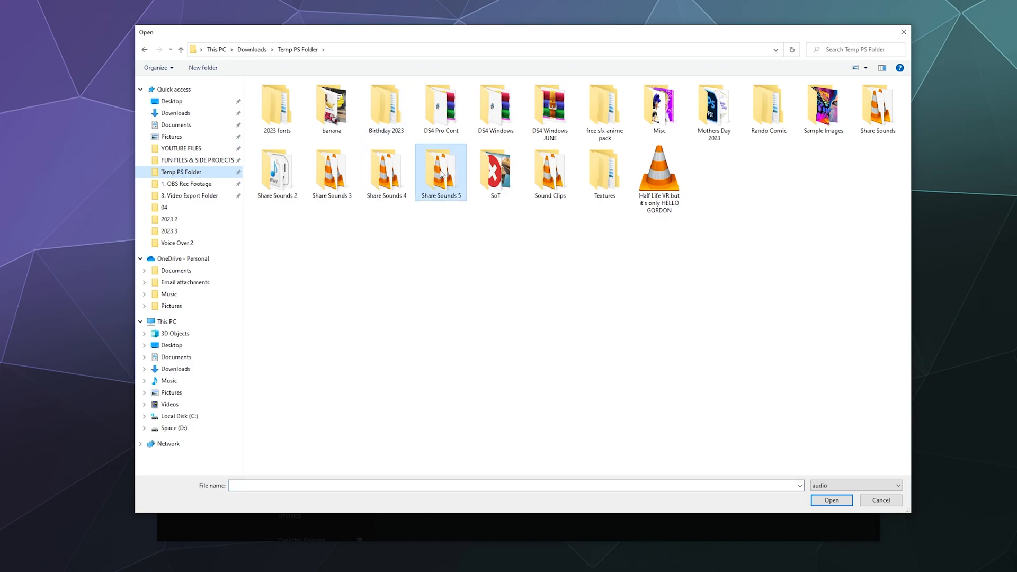
pyautogui.doubleClick(441, 169)
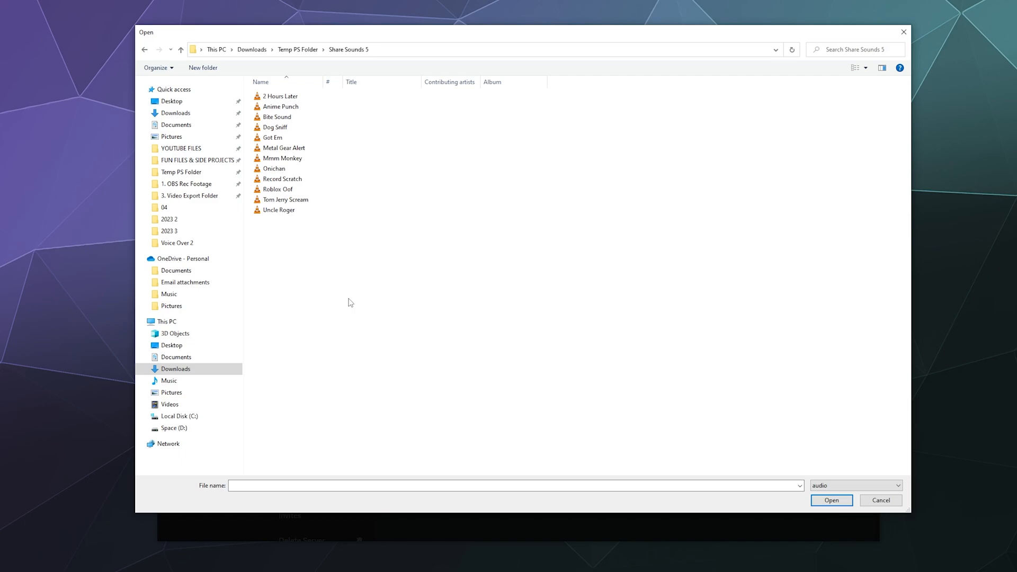
pyautogui.click(282, 179)
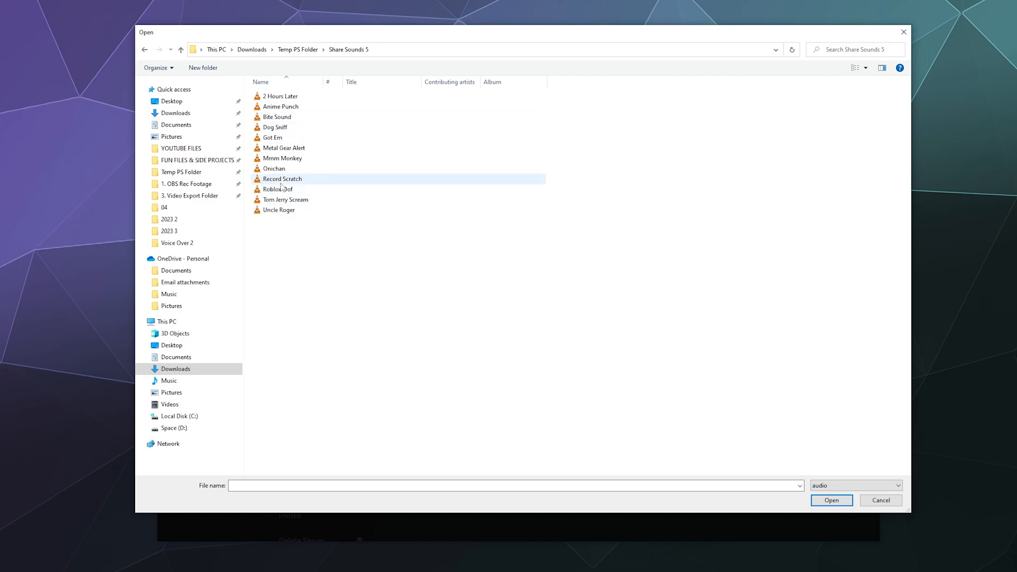
pyautogui.click(280, 107)
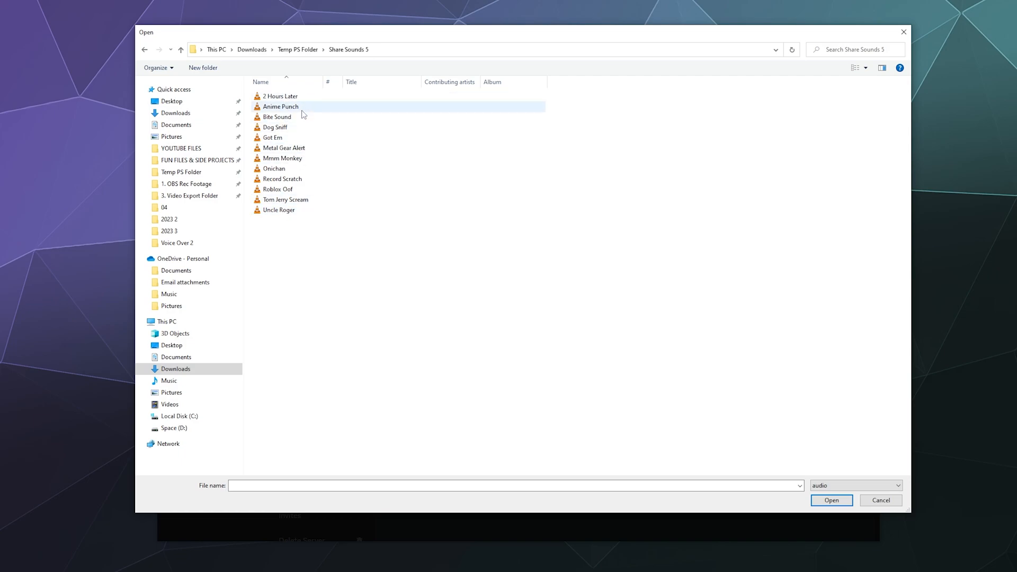
pyautogui.click(279, 209)
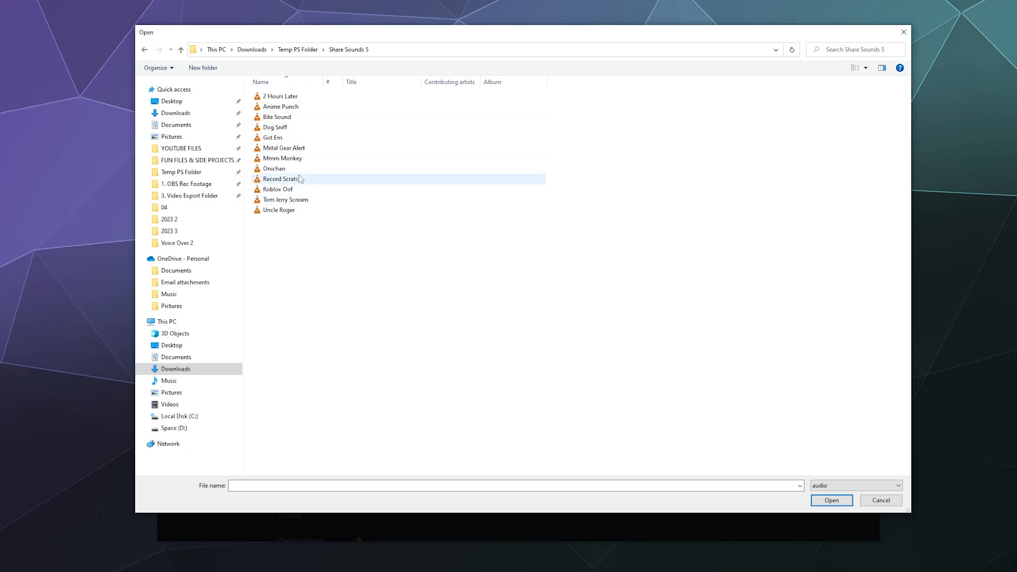
pyautogui.click(282, 179)
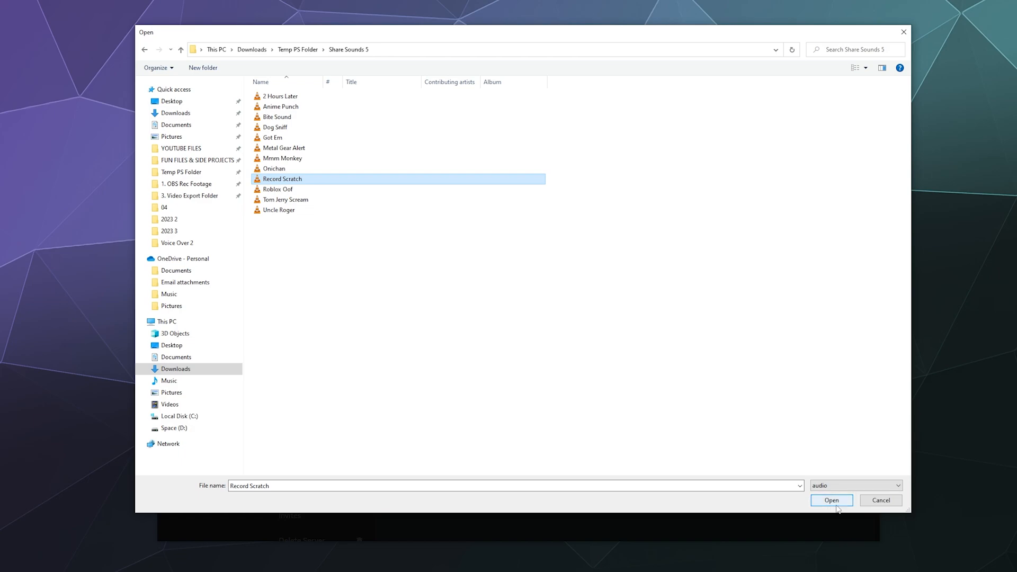
pyautogui.click(831, 500)
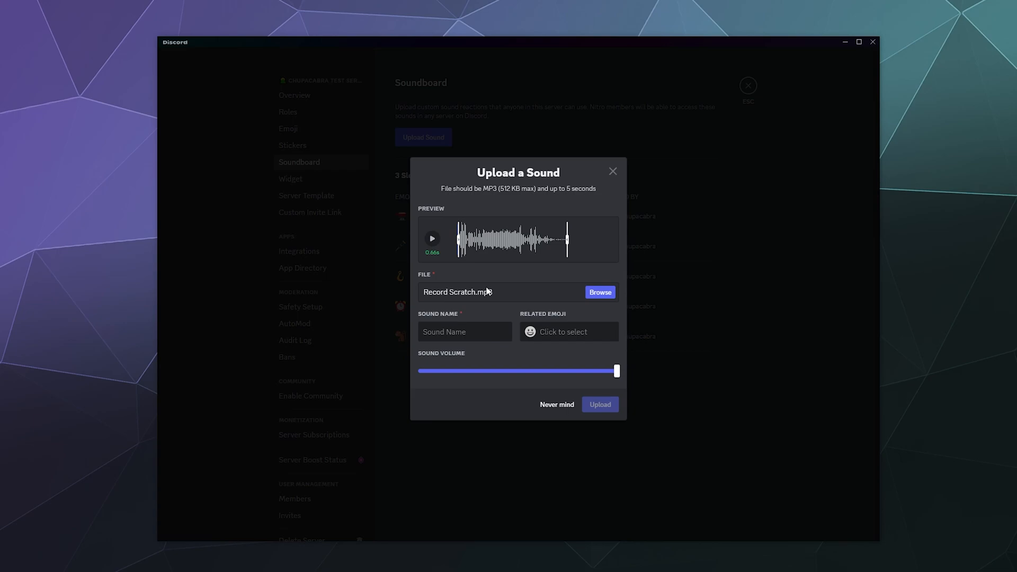
# Step: Preview the clip and enter 'Record Scratch' as the sound name
pyautogui.click(432, 238)
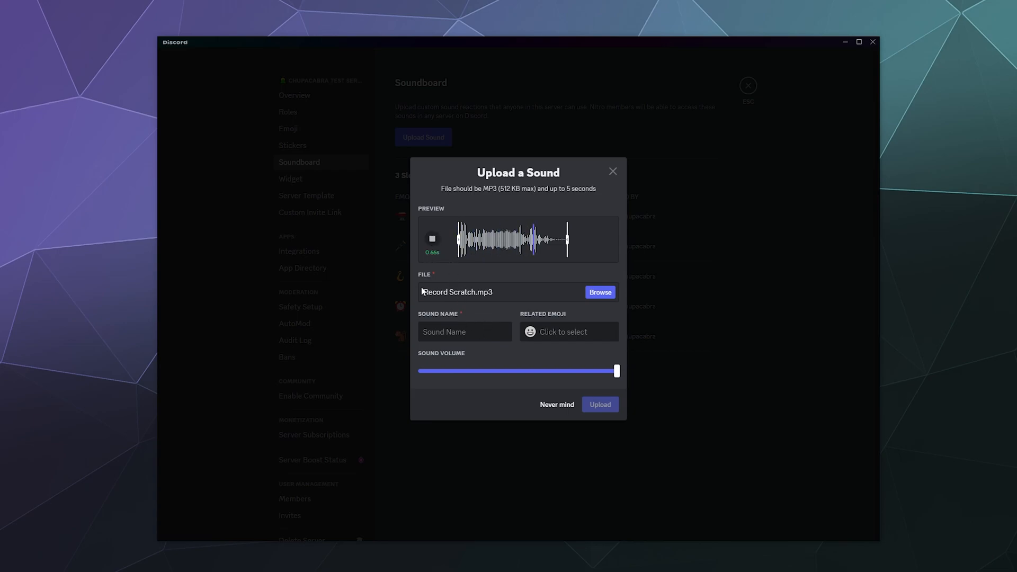
pyautogui.click(431, 238)
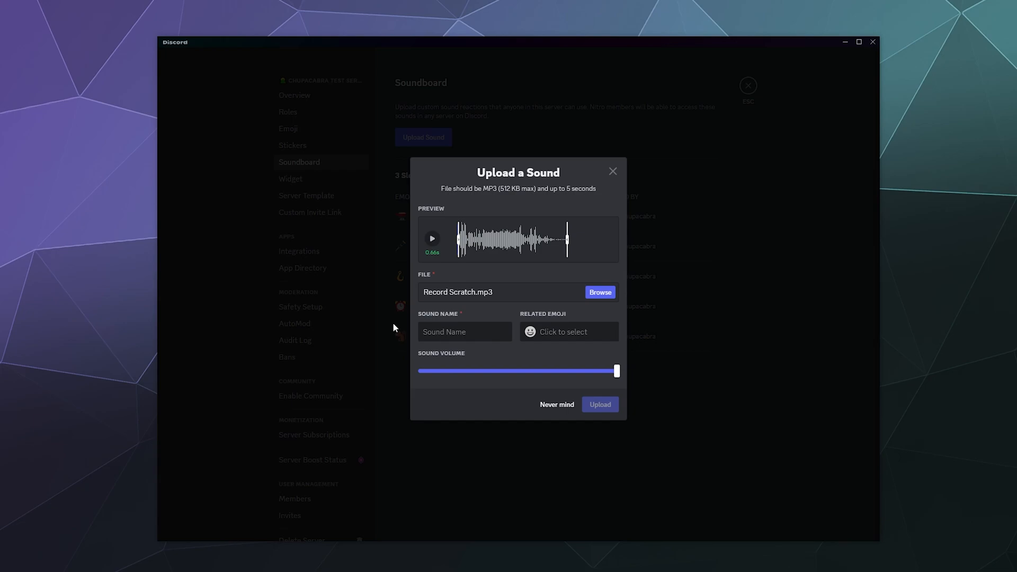
pyautogui.write('R')
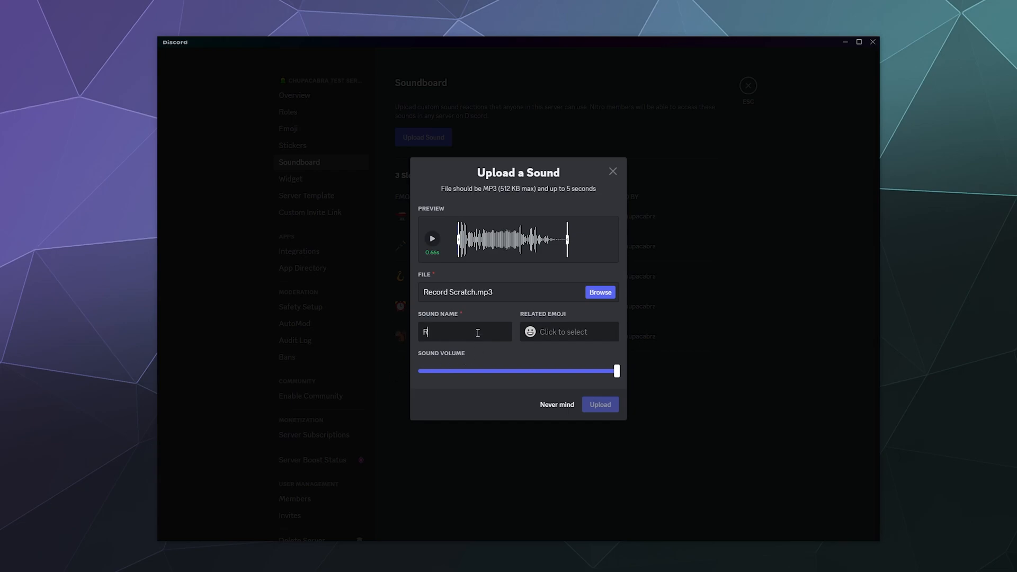
pyautogui.write('ecord Scratch')
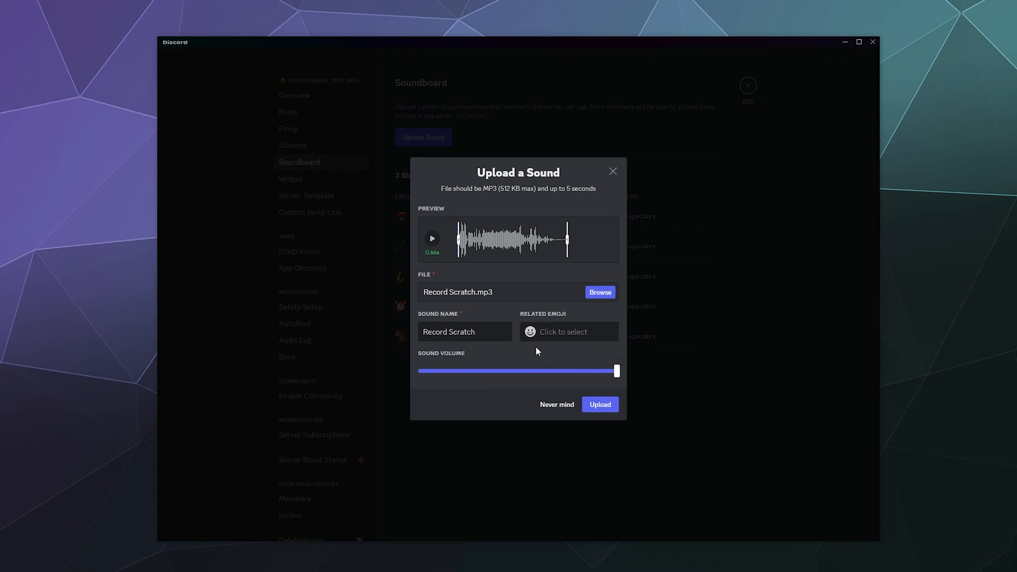
pyautogui.moveTo(534, 350)
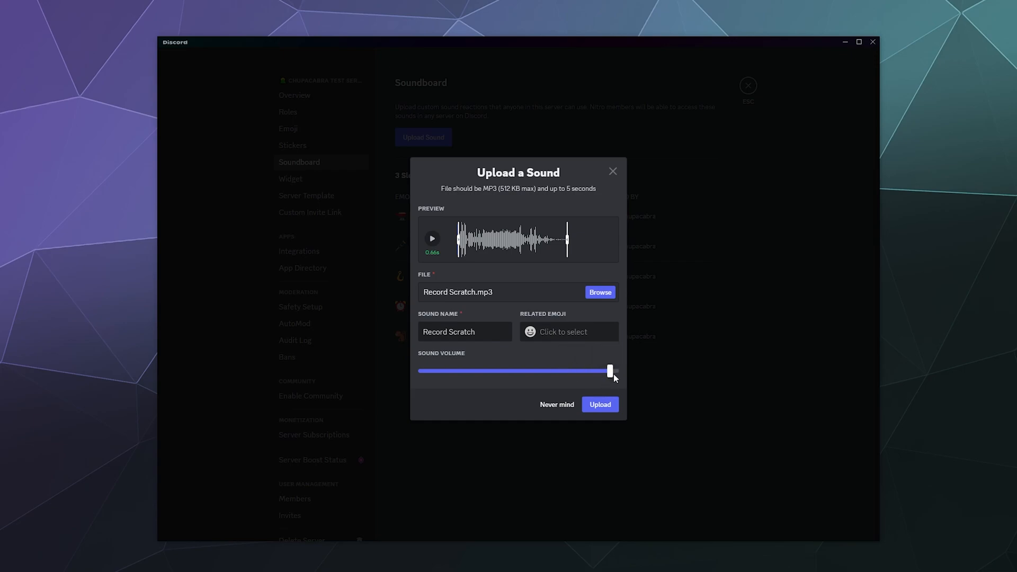
# Step: Tag Record Scratch with the minidisc emoji and upload it to the server soundboard
pyautogui.click(563, 331)
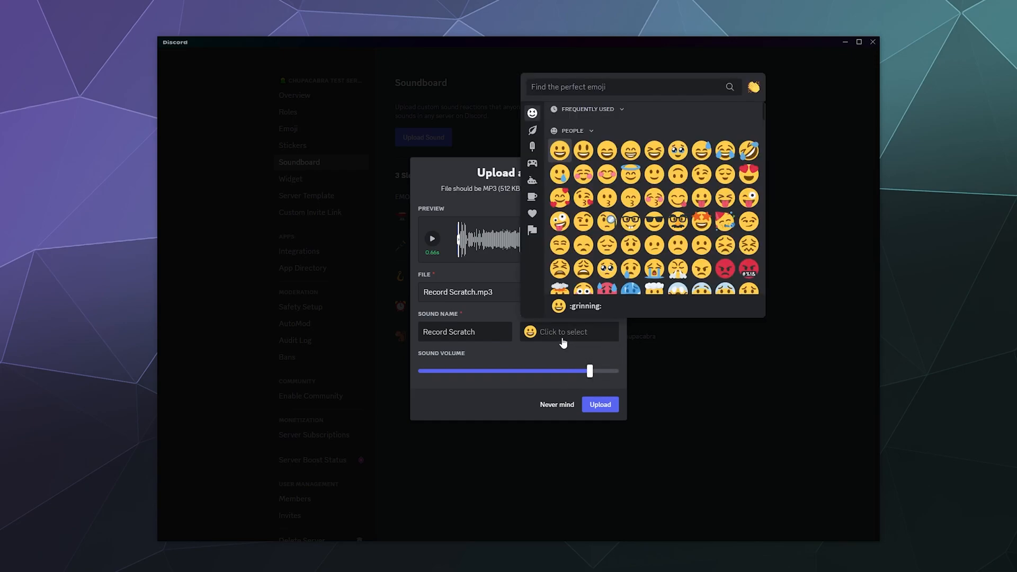
pyautogui.write('reco')
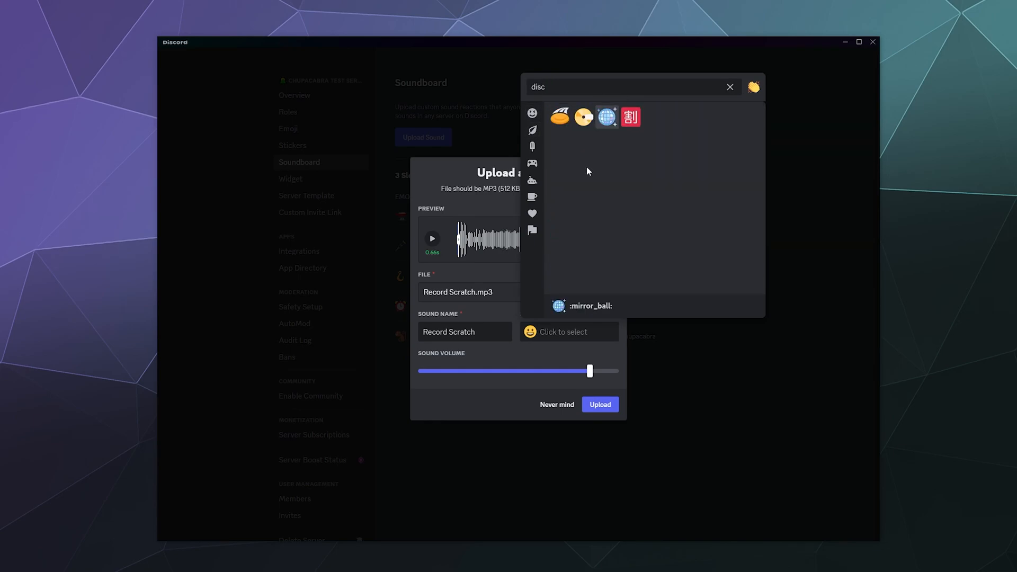
pyautogui.click(583, 117)
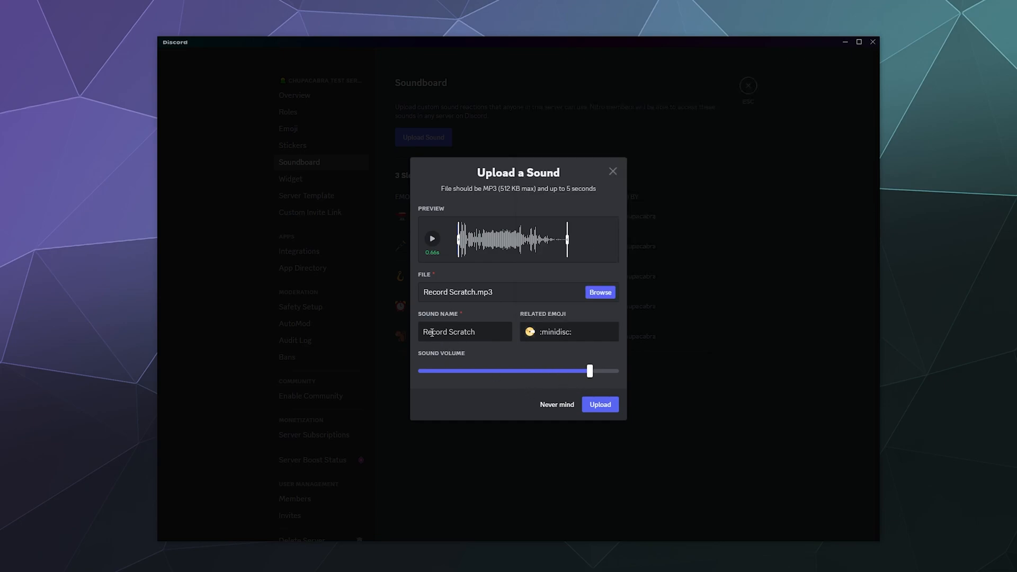
pyautogui.click(599, 404)
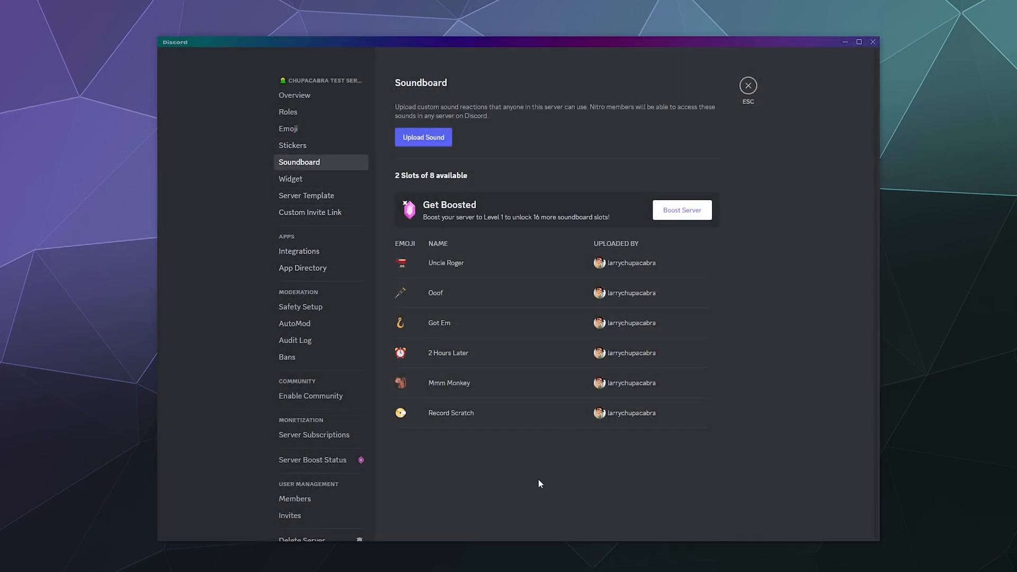
# Step: Leave Server Settings, scroll through the soundboard sounds, then open User Settings on My Account
pyautogui.click(747, 84)
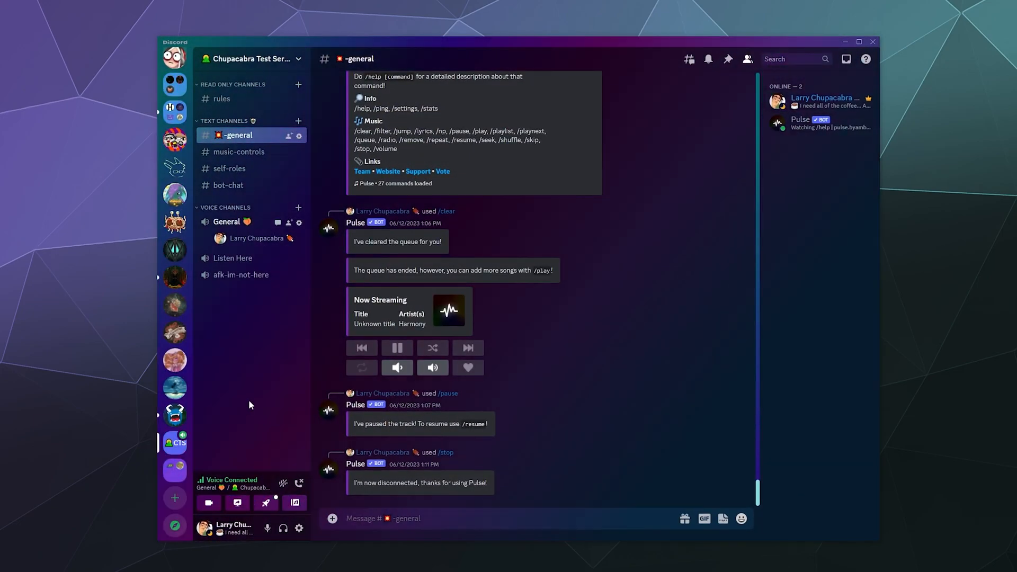
pyautogui.moveTo(272, 432)
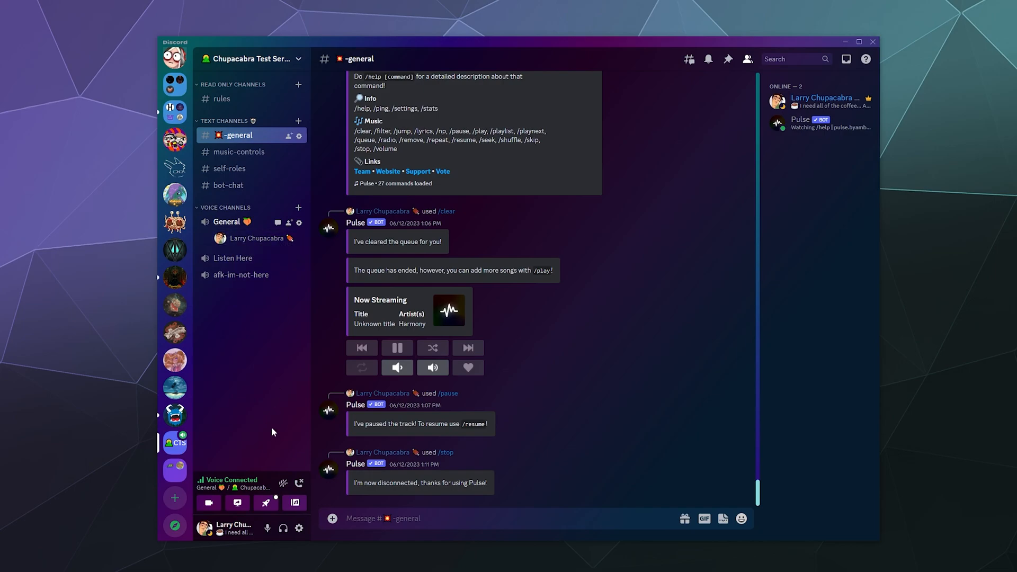
pyautogui.click(294, 503)
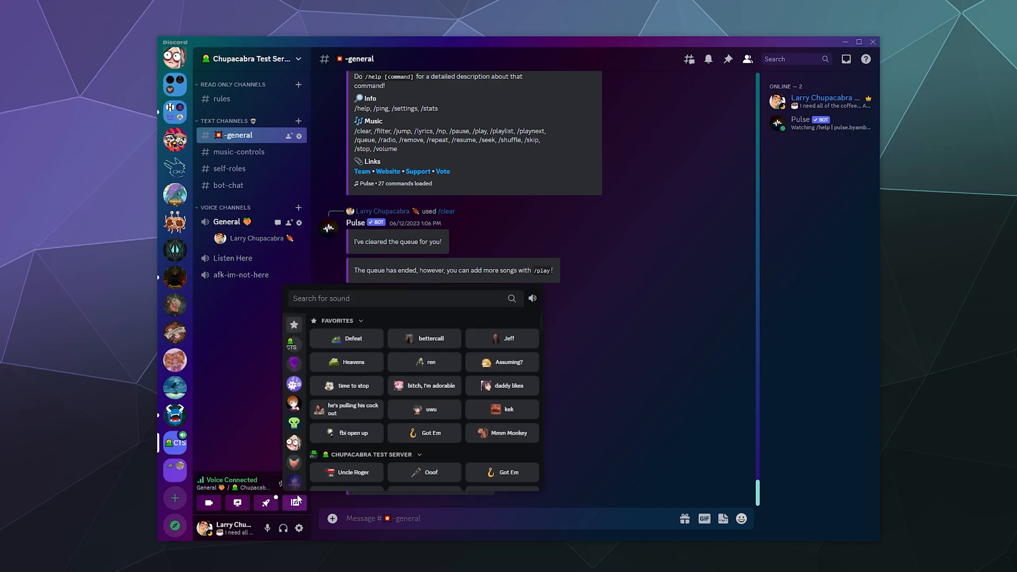
pyautogui.scroll(-3)
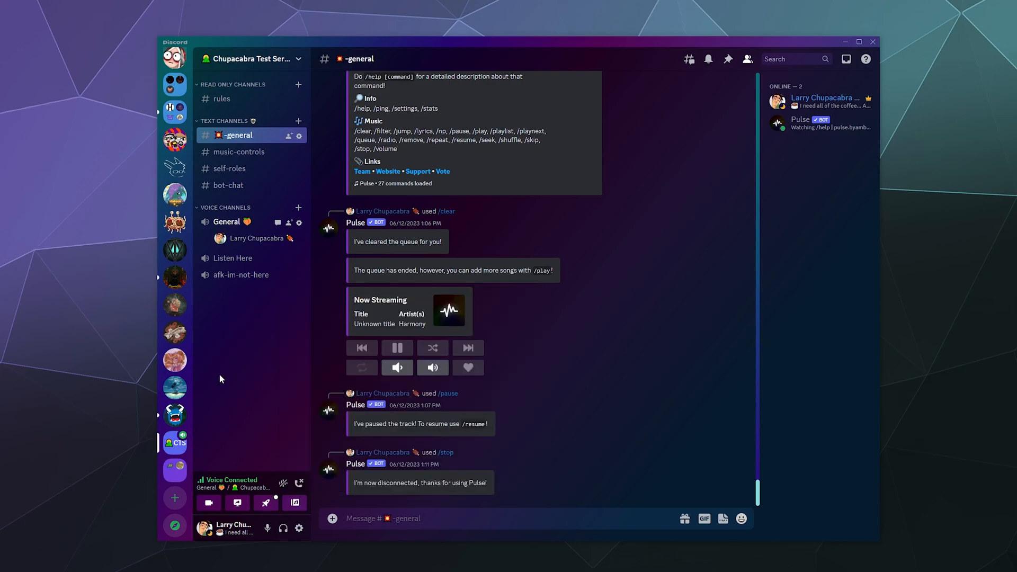
pyautogui.moveTo(280, 498)
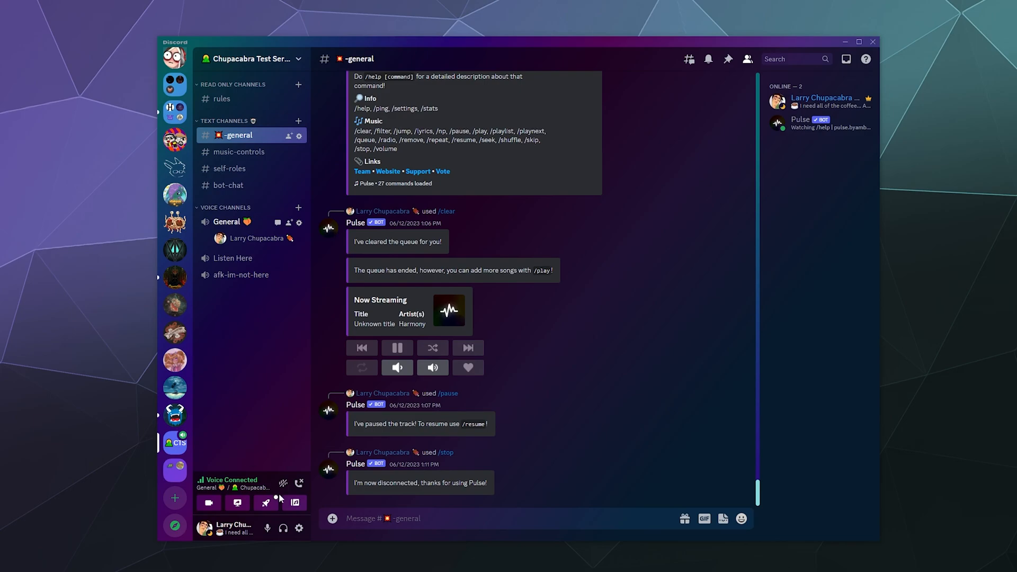
pyautogui.moveTo(270, 352)
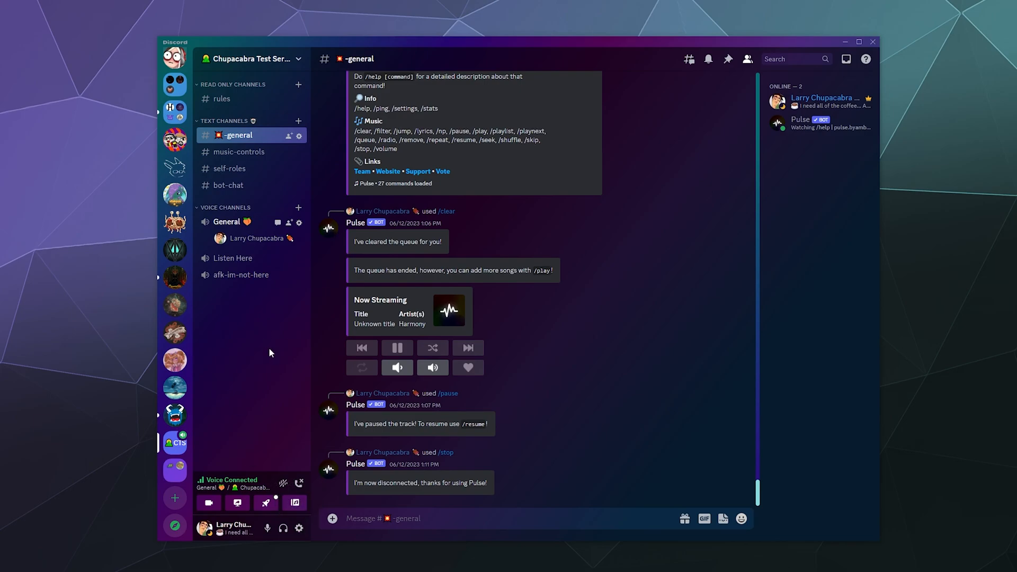
pyautogui.moveTo(298, 529)
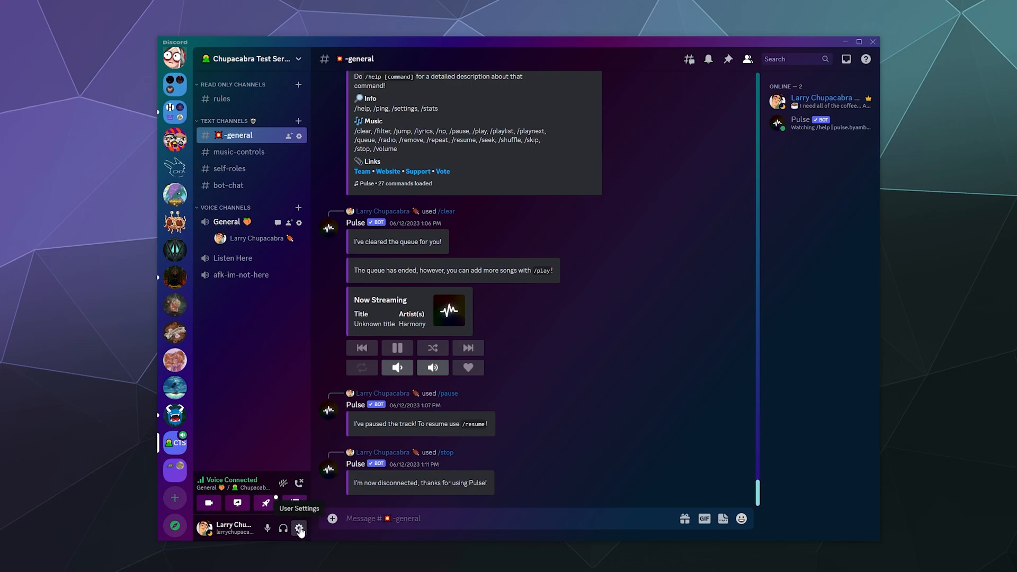
pyautogui.click(299, 528)
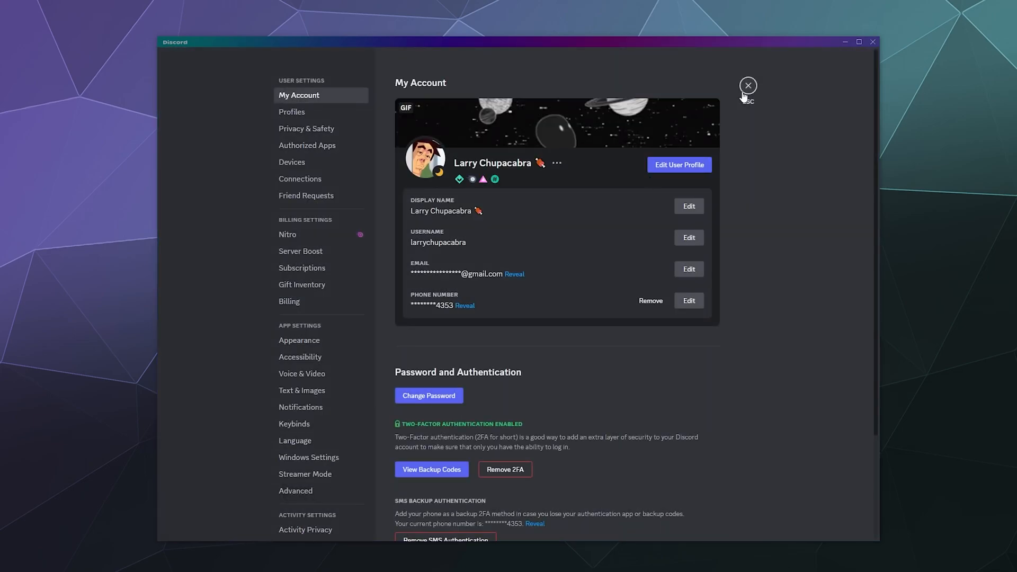
pyautogui.moveTo(301, 374)
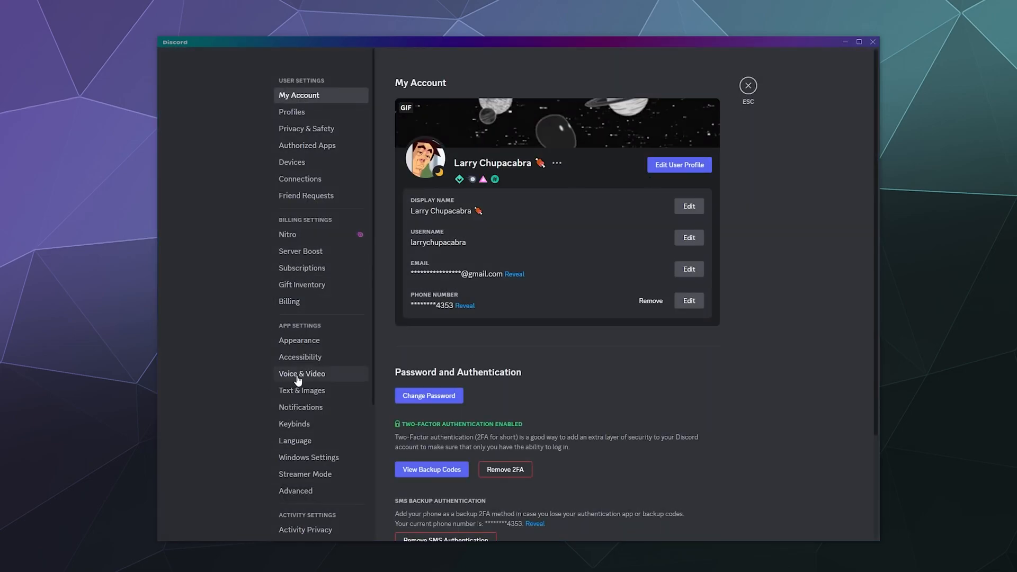
# Step: Check the Soundboard Volume at 17% under Voice & Video, then close User Settings
pyautogui.click(302, 373)
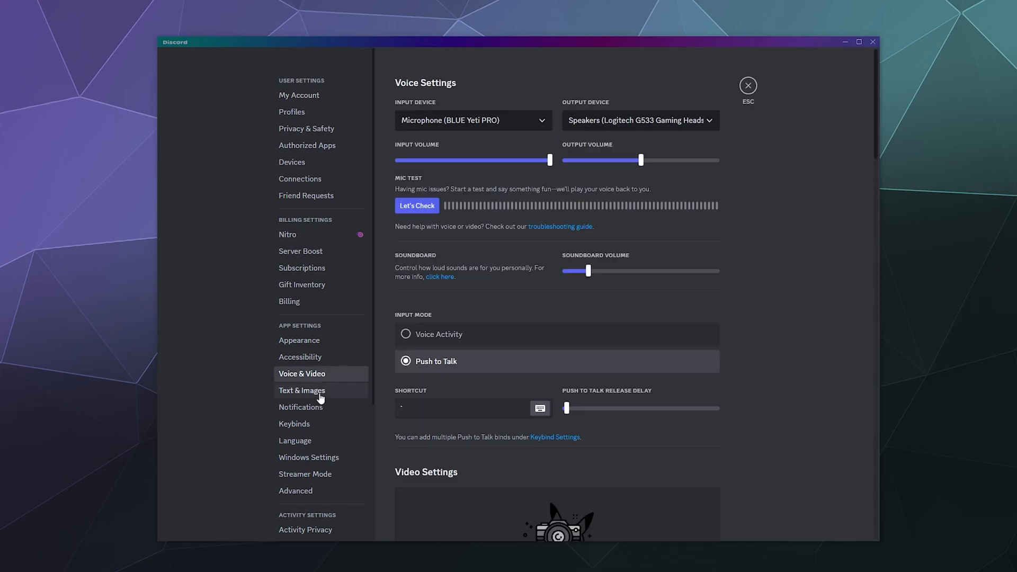
pyautogui.moveTo(535, 276)
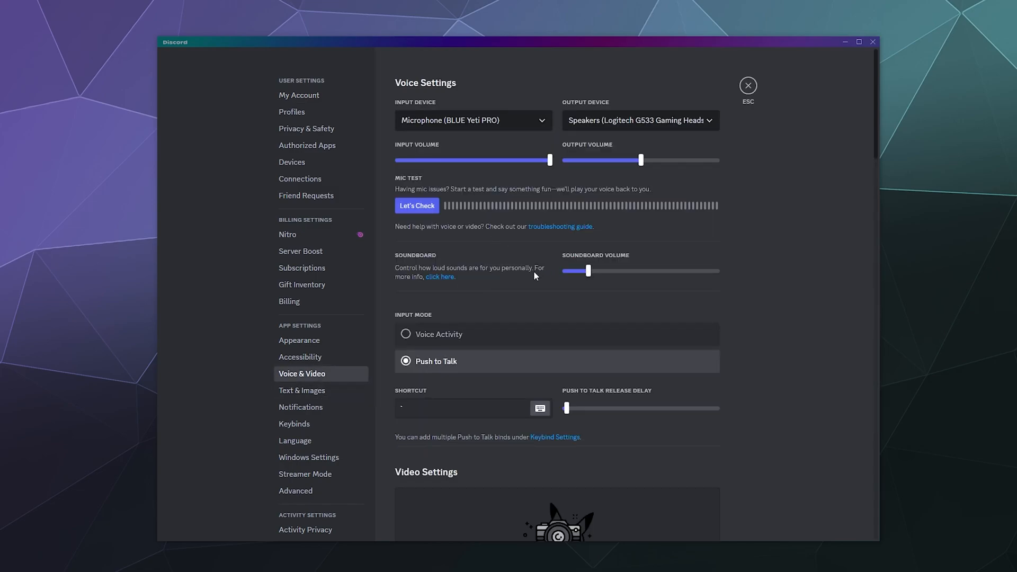
pyautogui.moveTo(494, 152)
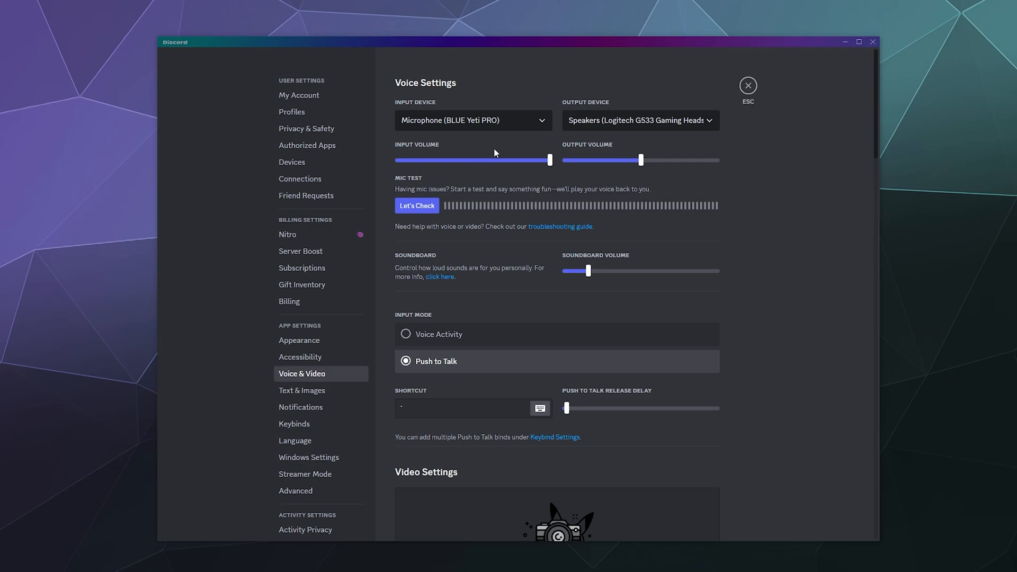
pyautogui.moveTo(785, 191)
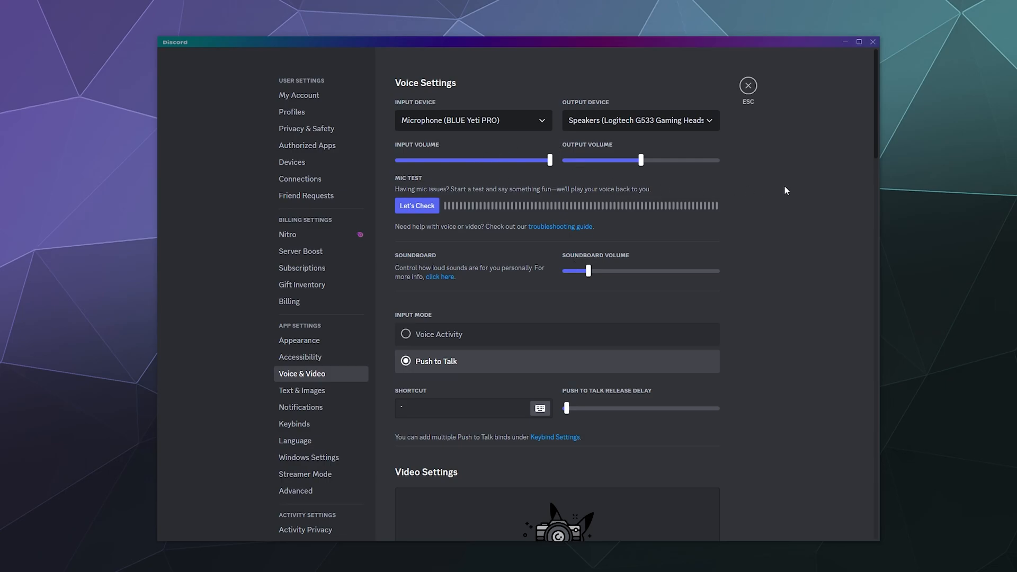
pyautogui.moveTo(586, 300)
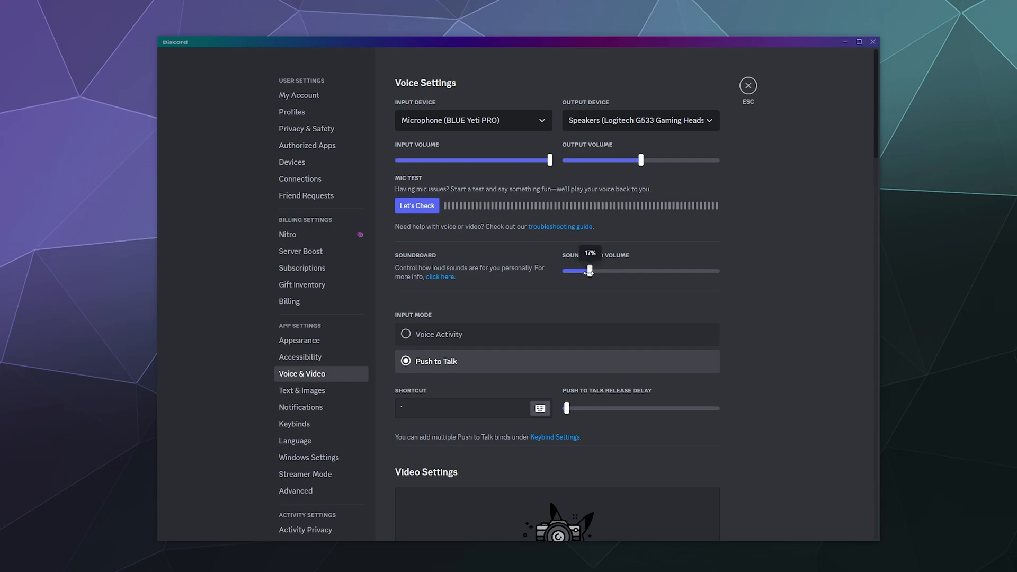
pyautogui.moveTo(759, 164)
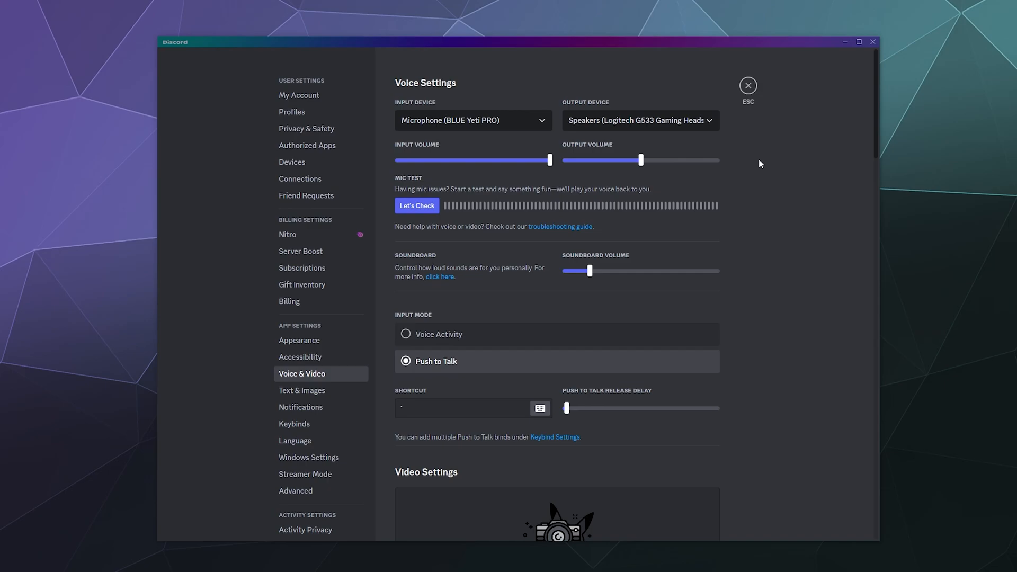
pyautogui.moveTo(762, 182)
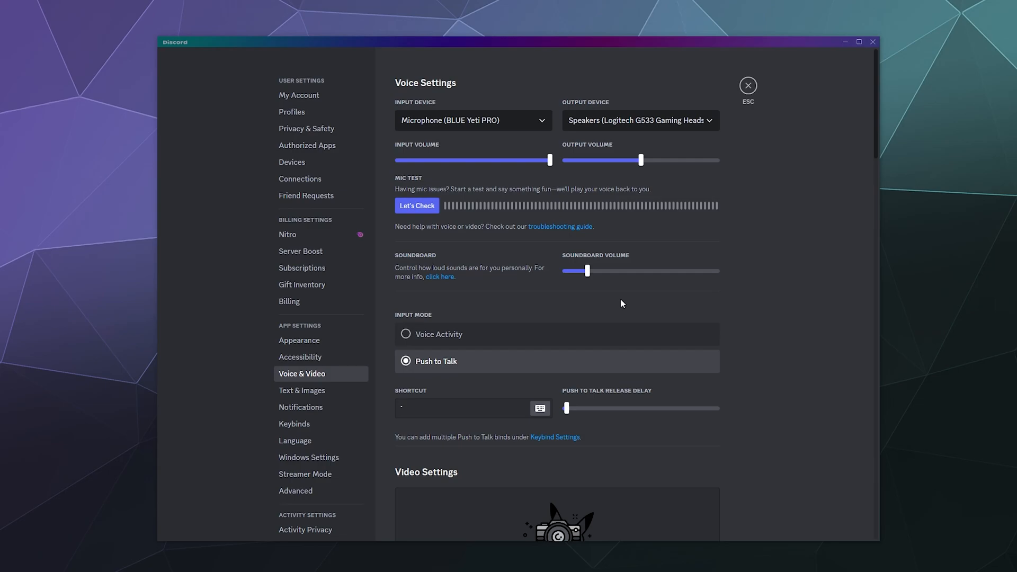
pyautogui.moveTo(747, 85)
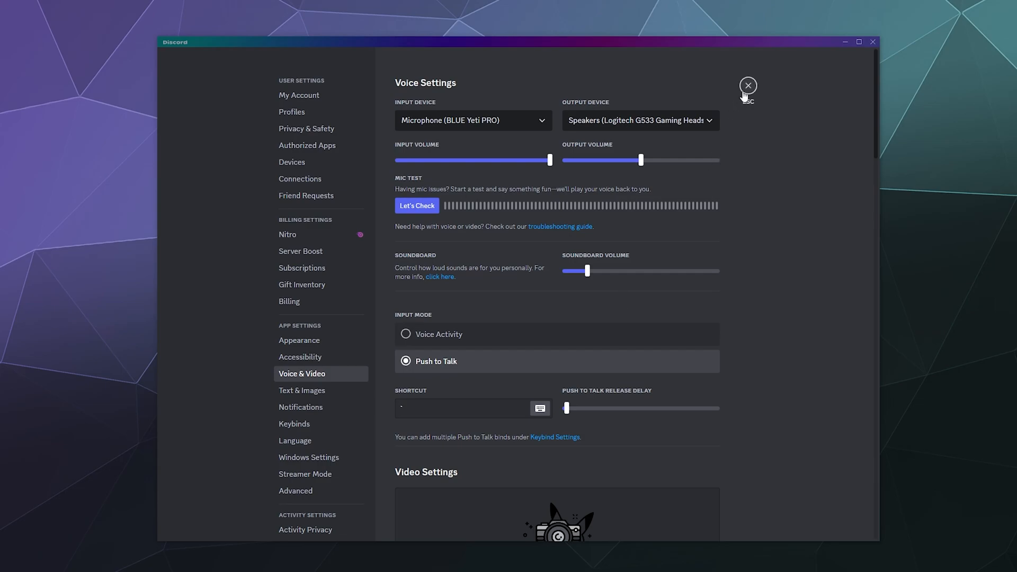
pyautogui.click(747, 84)
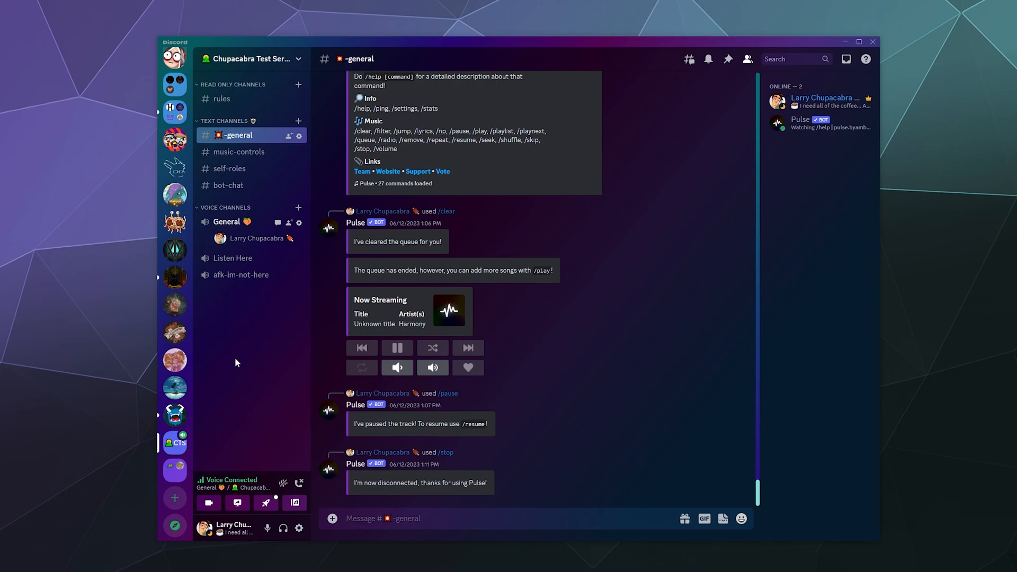
pyautogui.rightClick(256, 238)
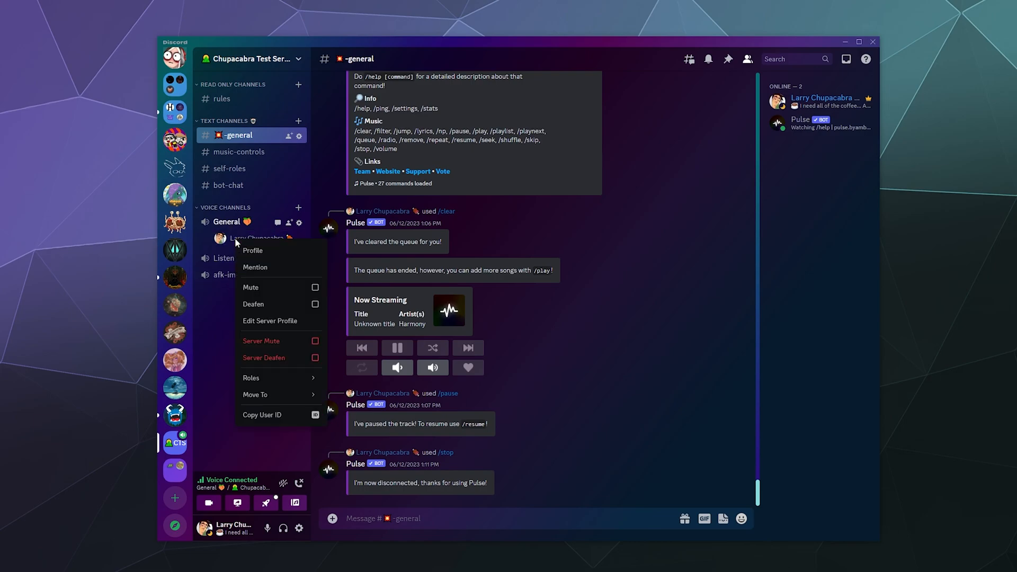
pyautogui.moveTo(272, 303)
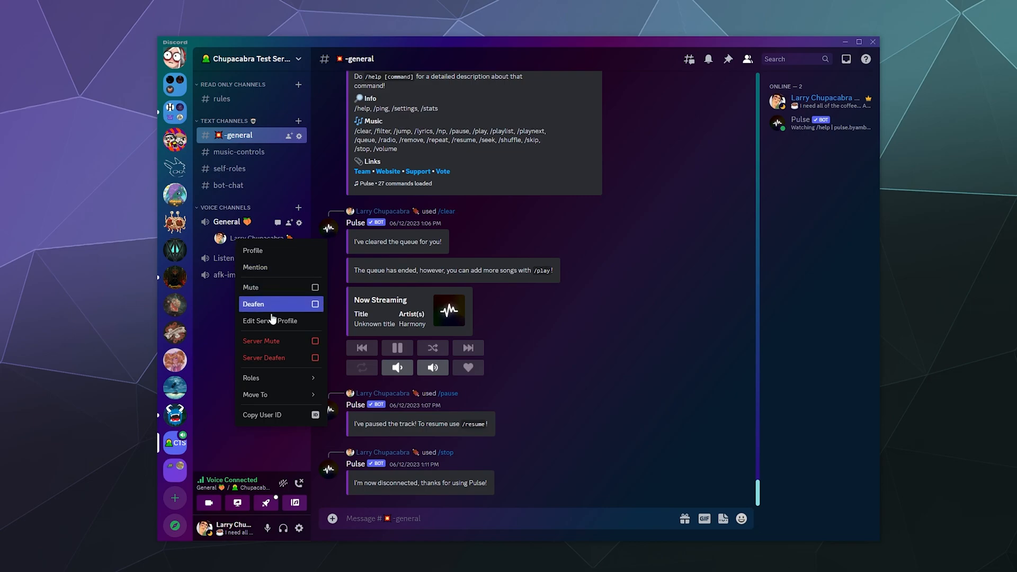
pyautogui.moveTo(264, 308)
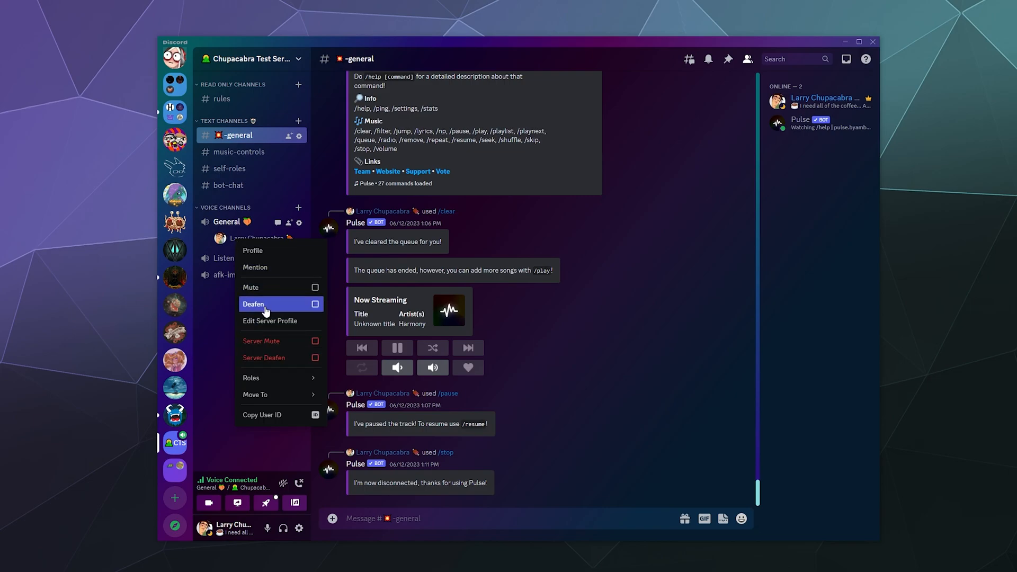
pyautogui.moveTo(208, 356)
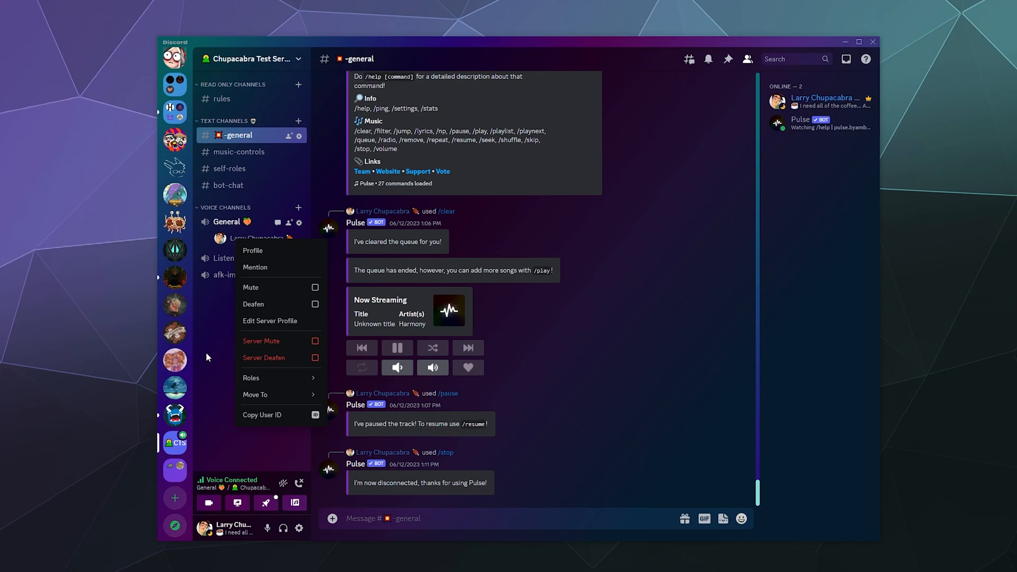
pyautogui.moveTo(209, 352)
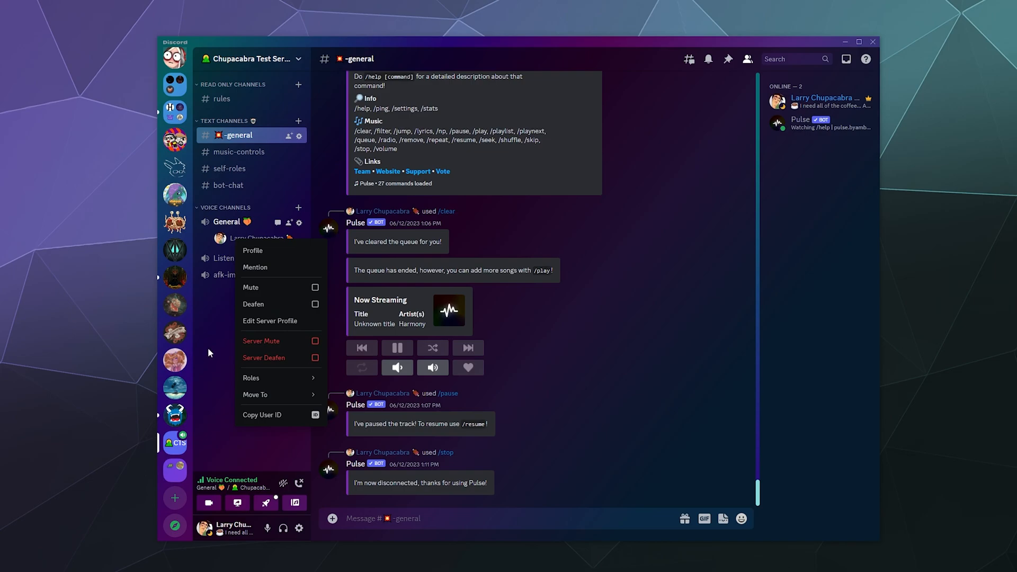
pyautogui.moveTo(206, 366)
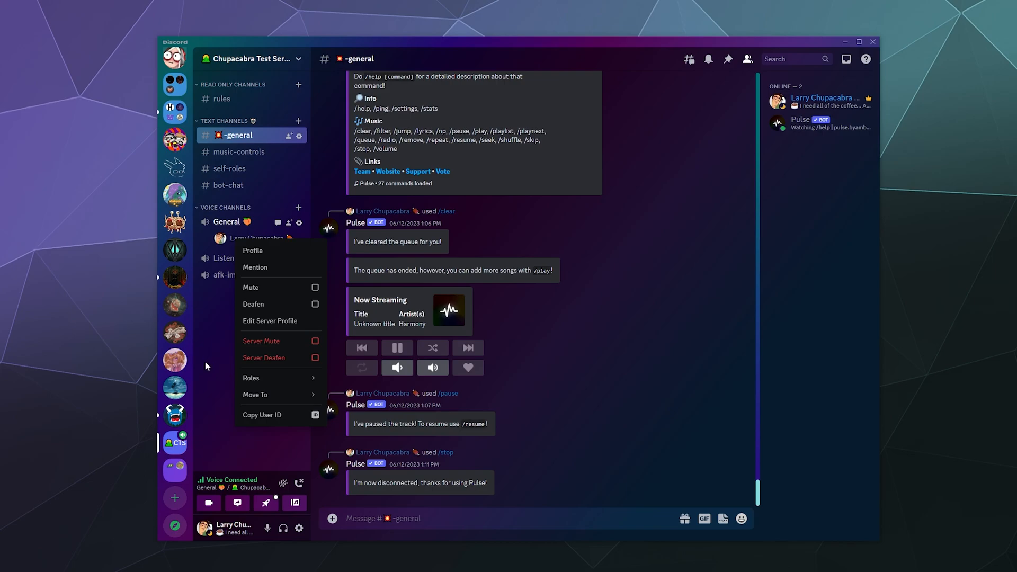
pyautogui.moveTo(222, 338)
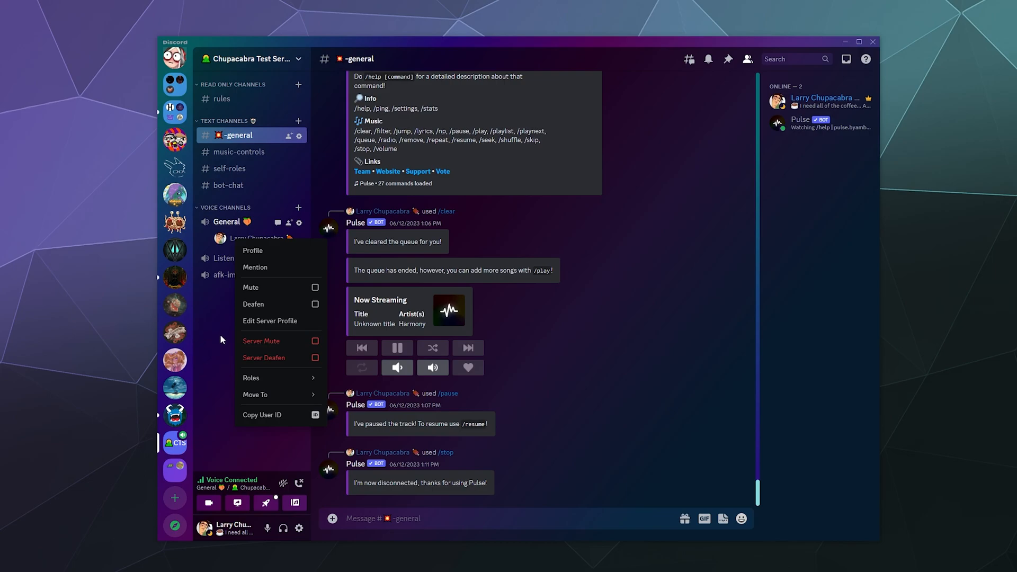
pyautogui.click(220, 340)
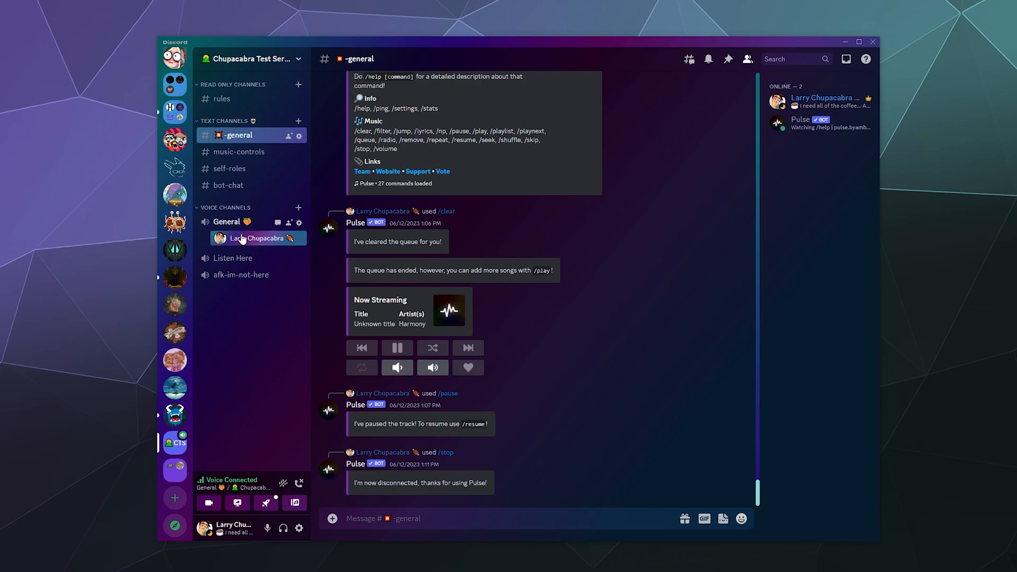
pyautogui.rightClick(257, 238)
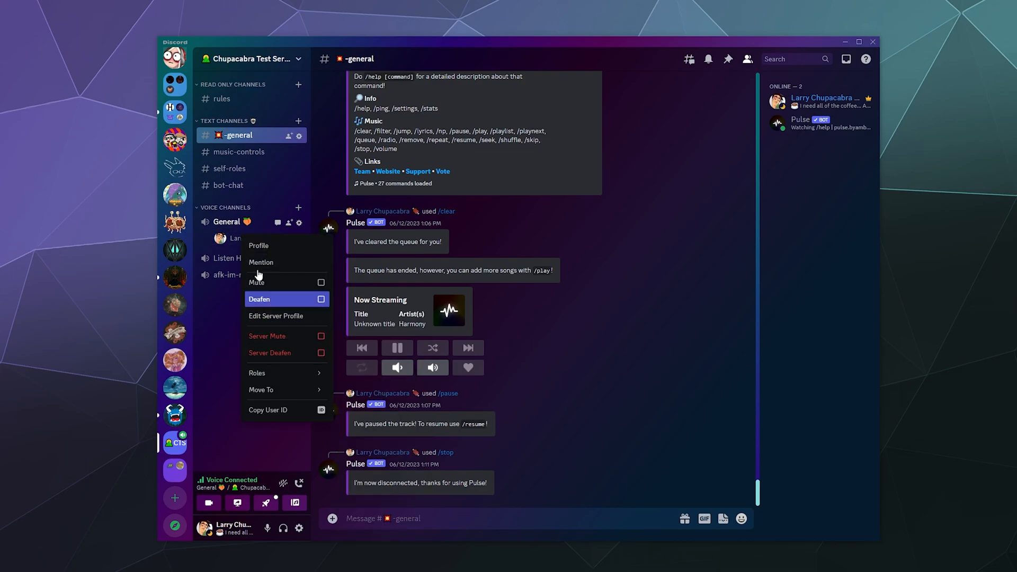
pyautogui.moveTo(219, 355)
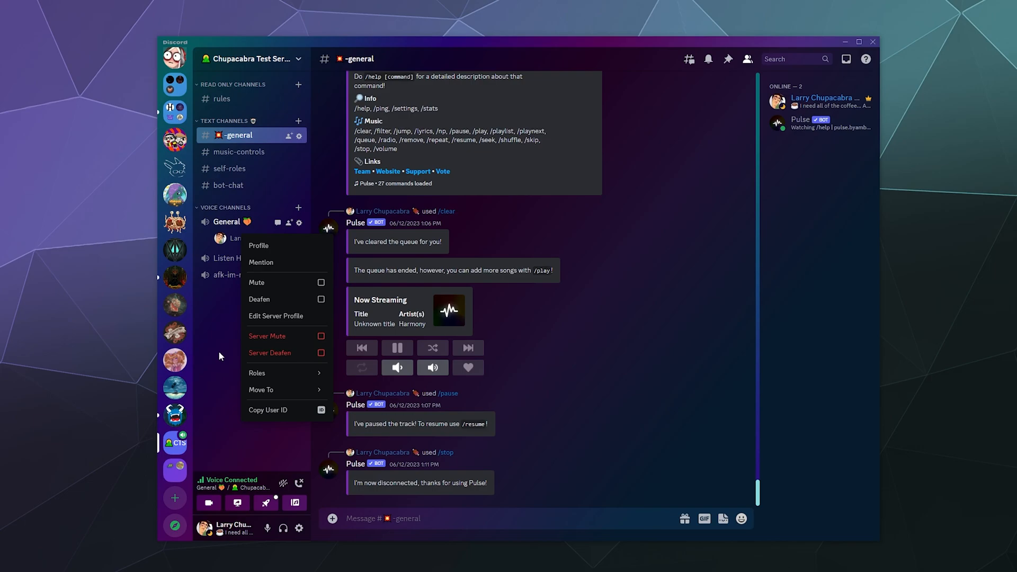
pyautogui.click(222, 355)
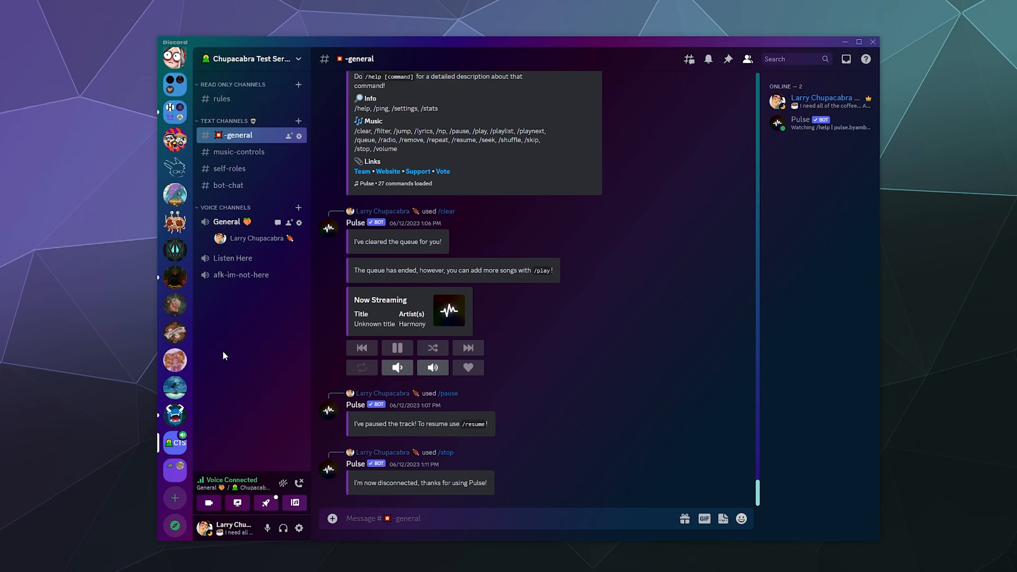
pyautogui.moveTo(216, 348)
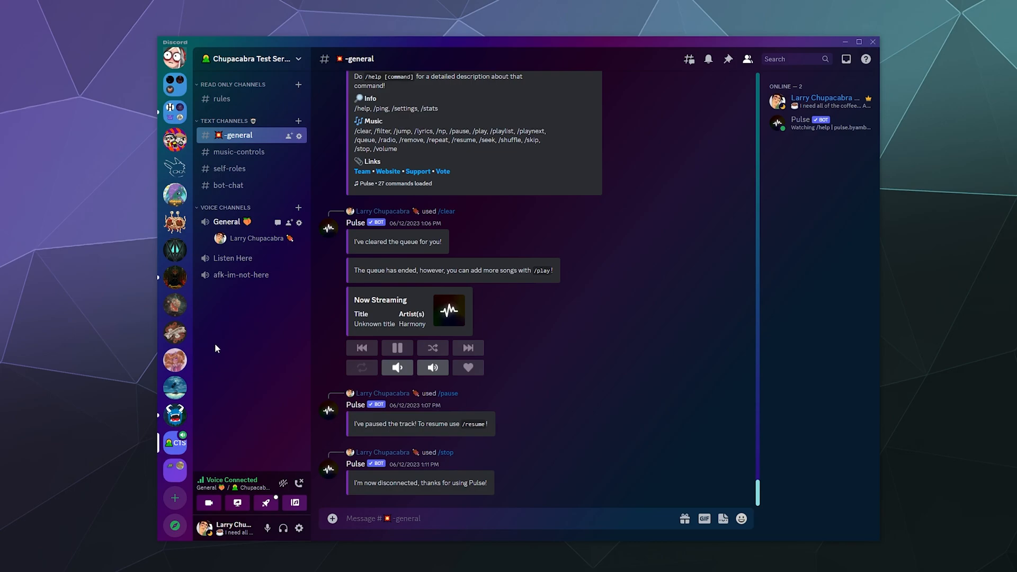
pyautogui.moveTo(211, 354)
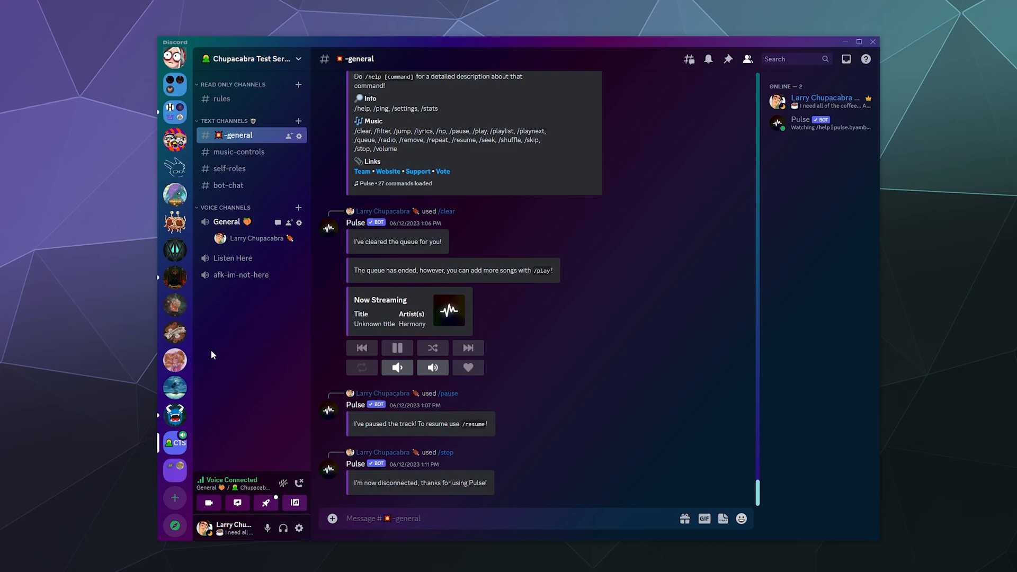
pyautogui.moveTo(241, 356)
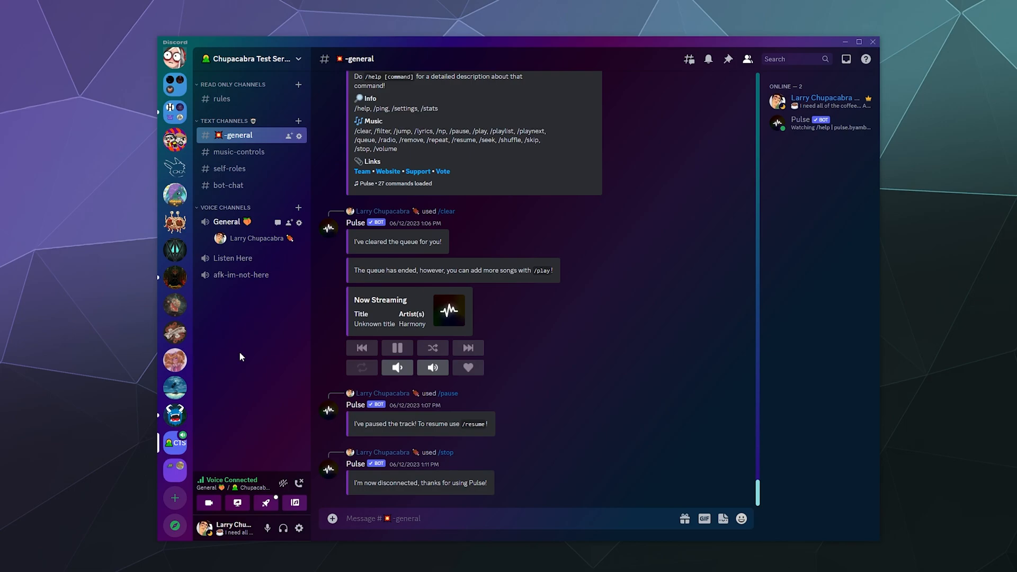
pyautogui.moveTo(246, 377)
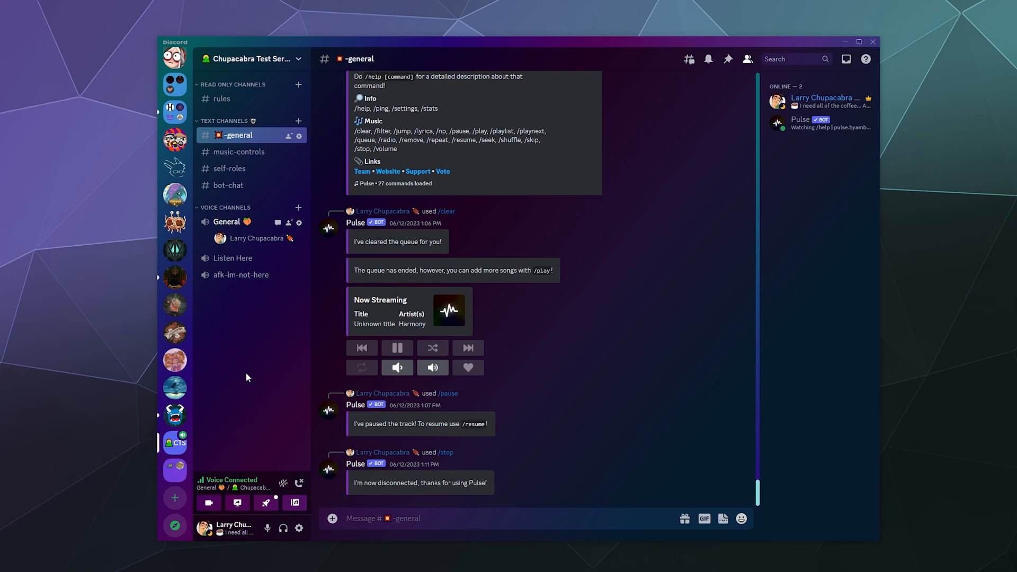
pyautogui.moveTo(256, 249)
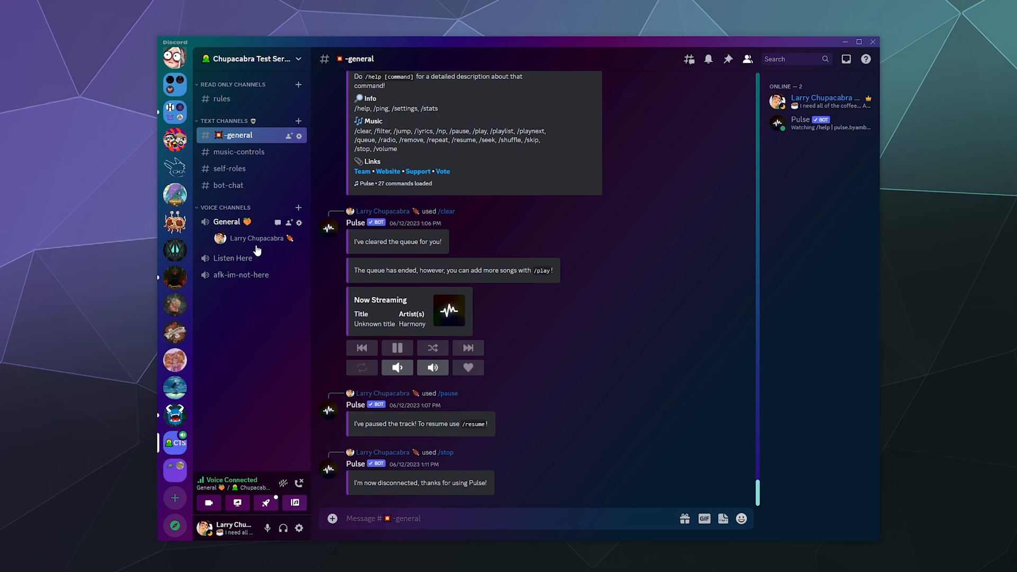
# Step: Open the context menu for Larry Chupacabra in the General voice channel
pyautogui.rightClick(256, 238)
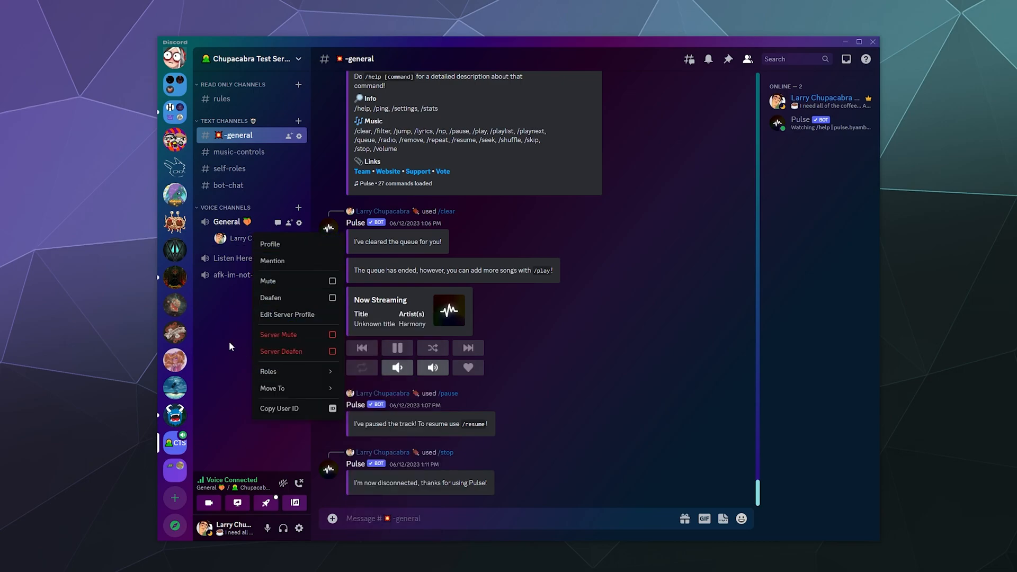